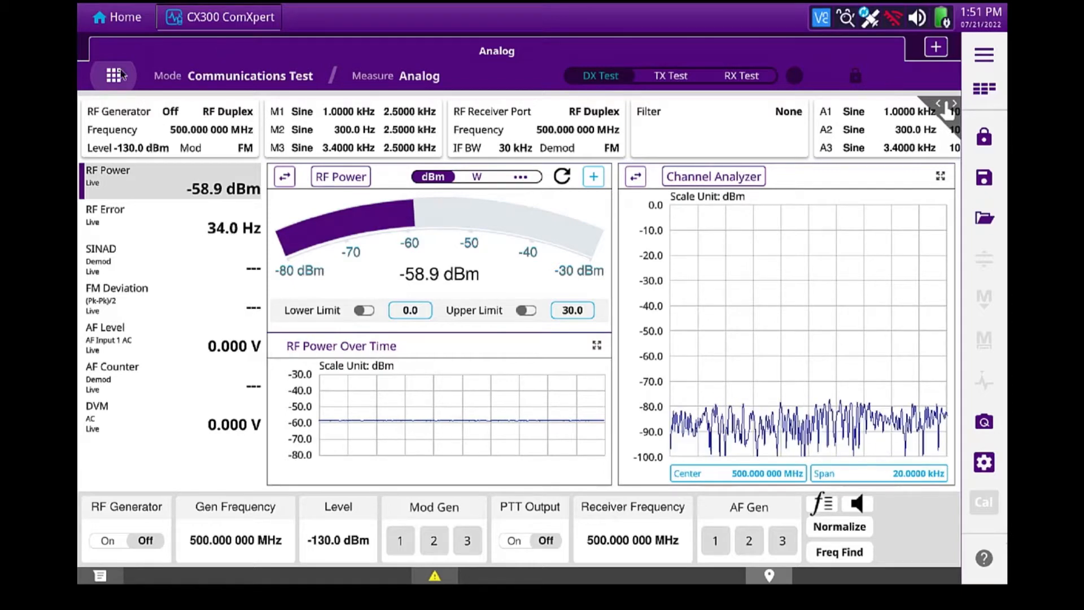
Change the mode to Network Analyzer with the VSWR measurement and confirm.
{"action": "left_click", "coordinate": [114, 75]}
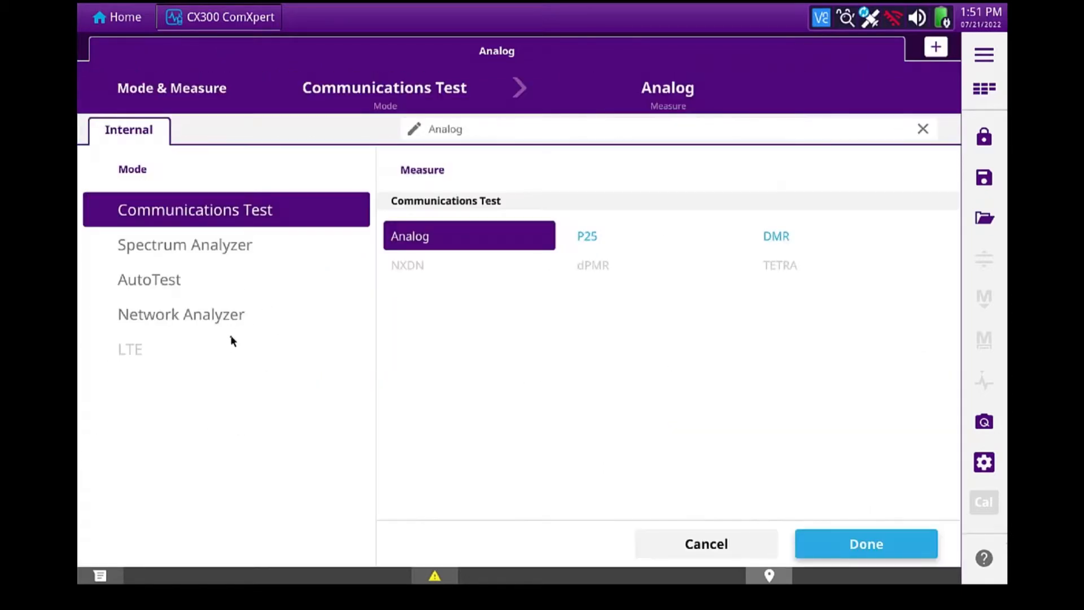
{"action": "mouse_move", "coordinate": [171, 316]}
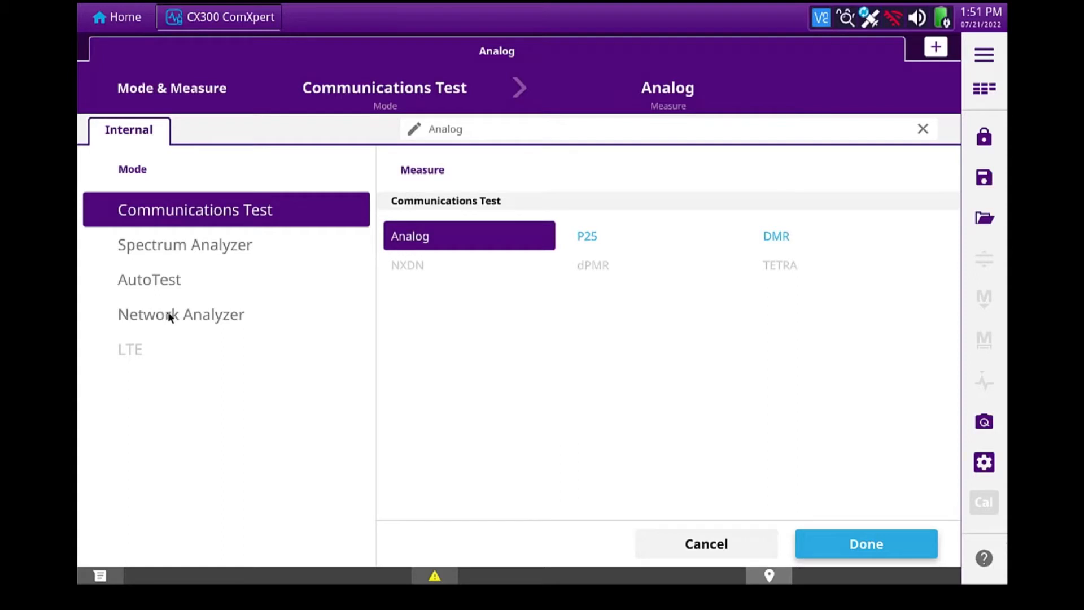
{"action": "left_click", "coordinate": [180, 313]}
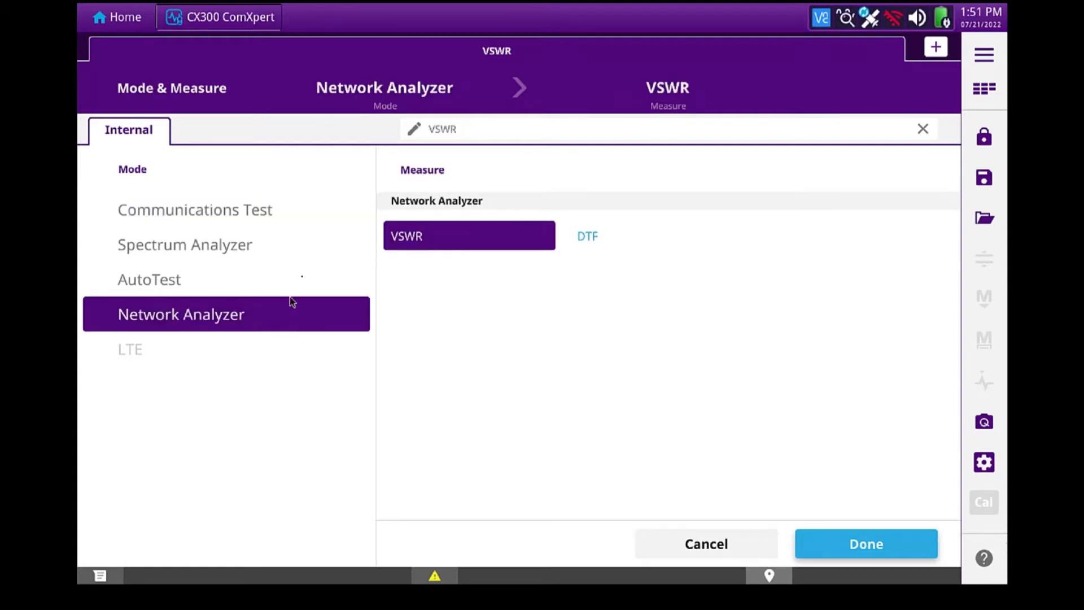
{"action": "mouse_move", "coordinate": [653, 394]}
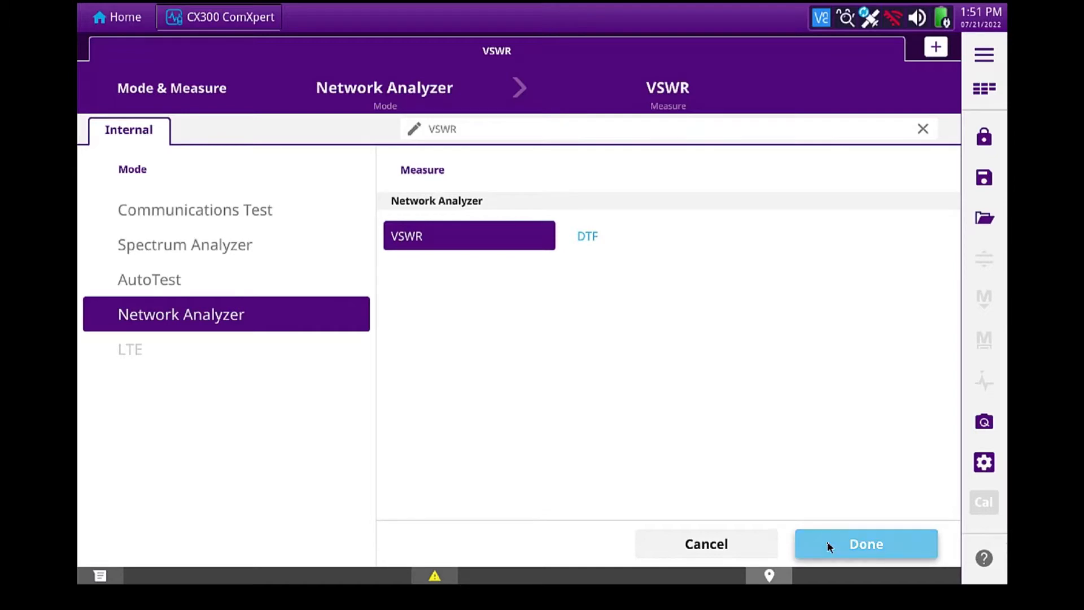
{"action": "left_click", "coordinate": [864, 543]}
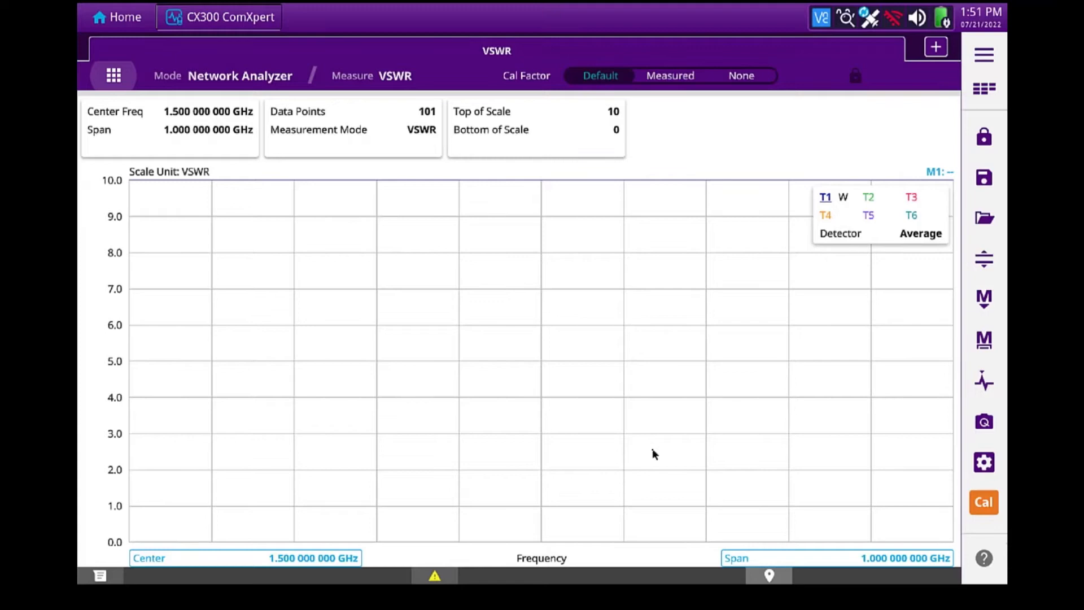
{"action": "mouse_move", "coordinate": [983, 100]}
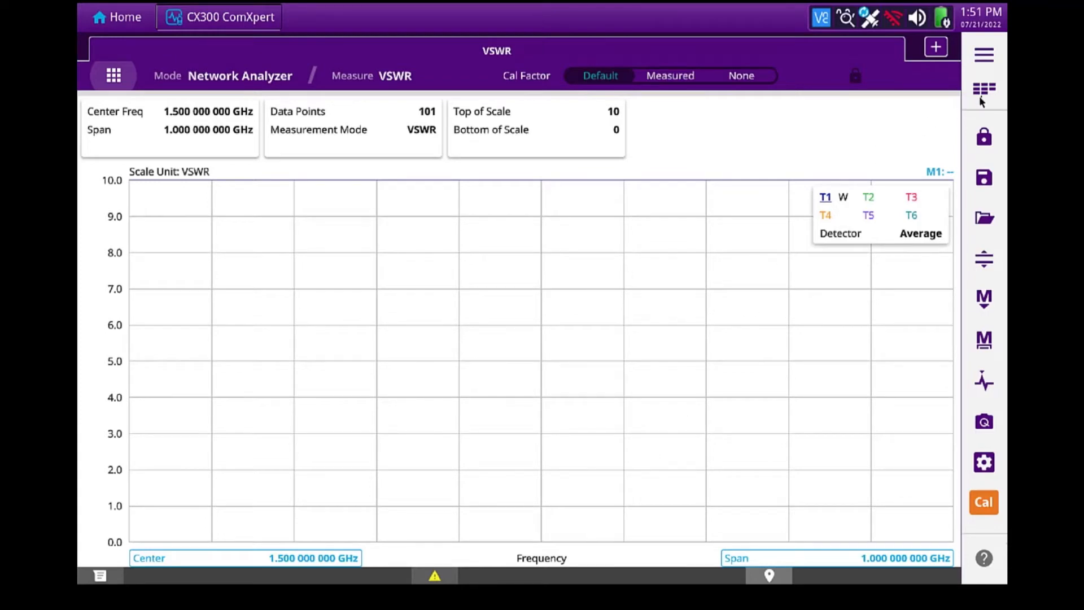
Define the sweep by start/stop with start 100 MHz and stop 1 GHz.
{"action": "left_click", "coordinate": [983, 89]}
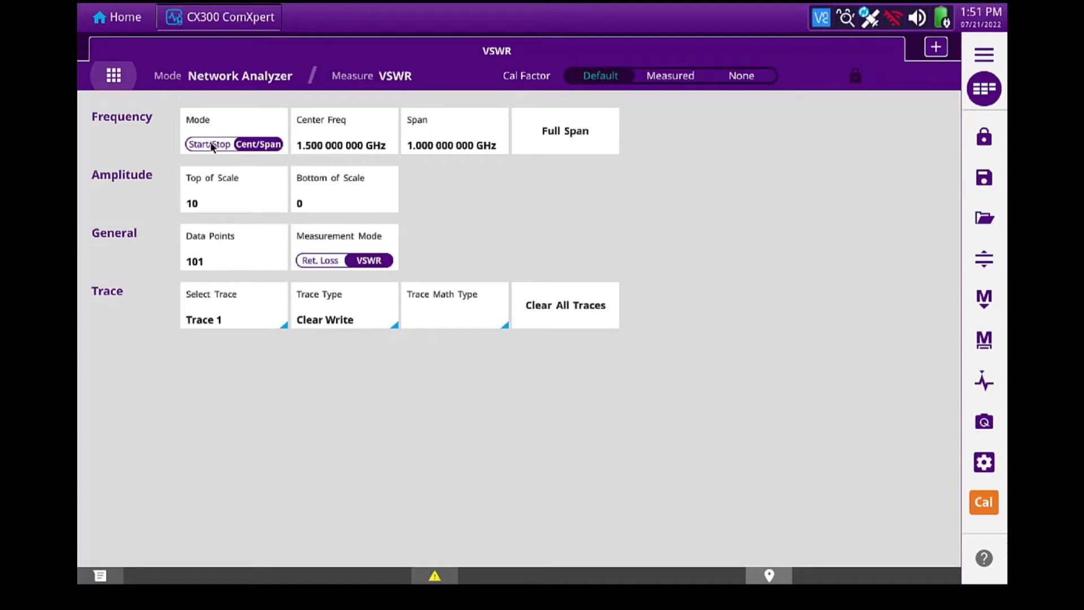
{"action": "left_click", "coordinate": [202, 144]}
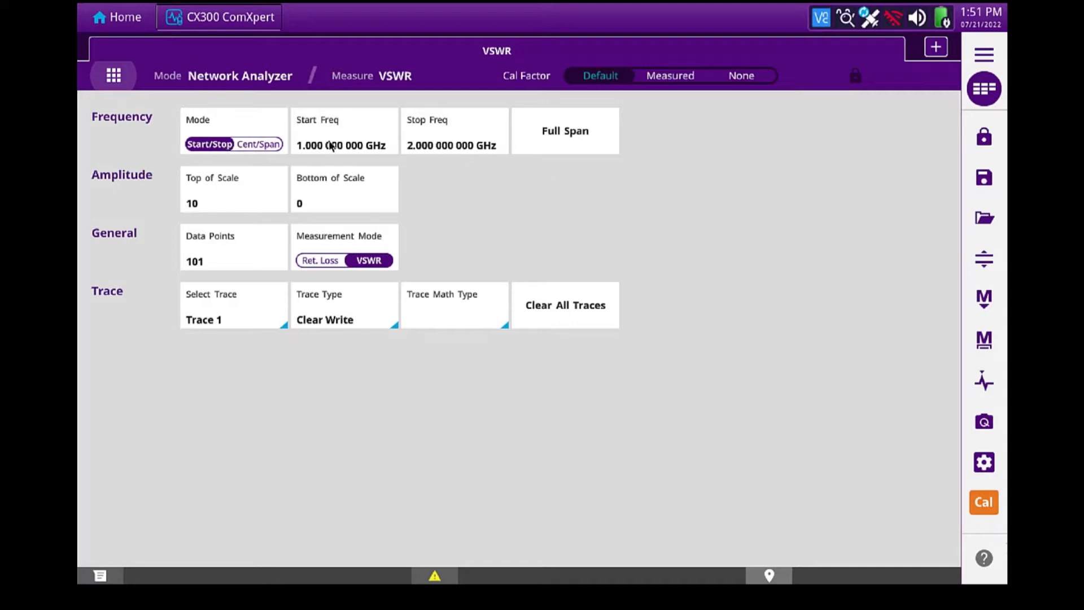
{"action": "left_click", "coordinate": [344, 131]}
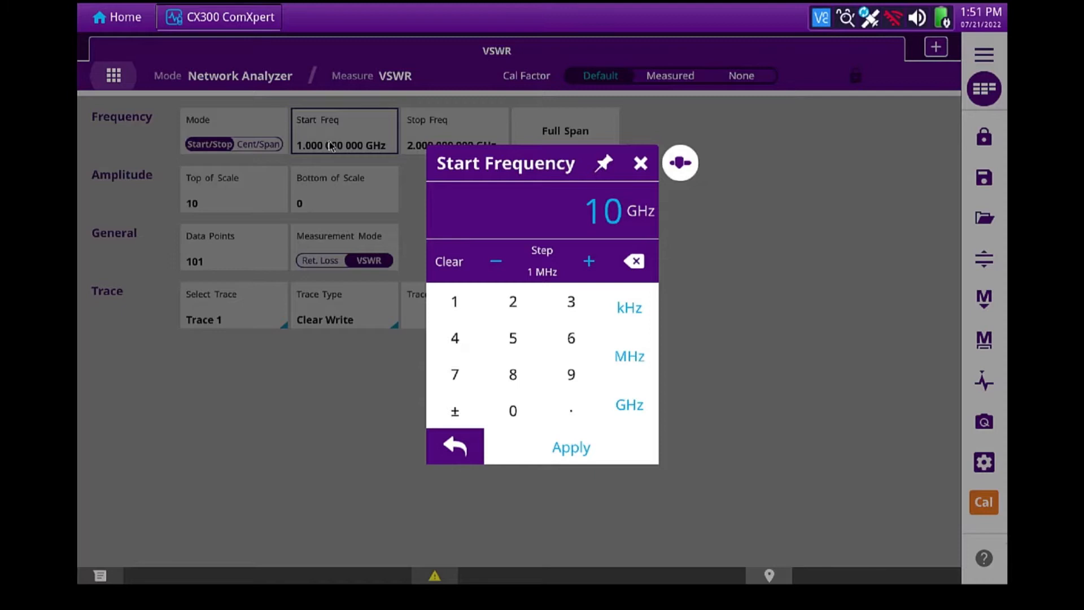
{"action": "left_click", "coordinate": [513, 411]}
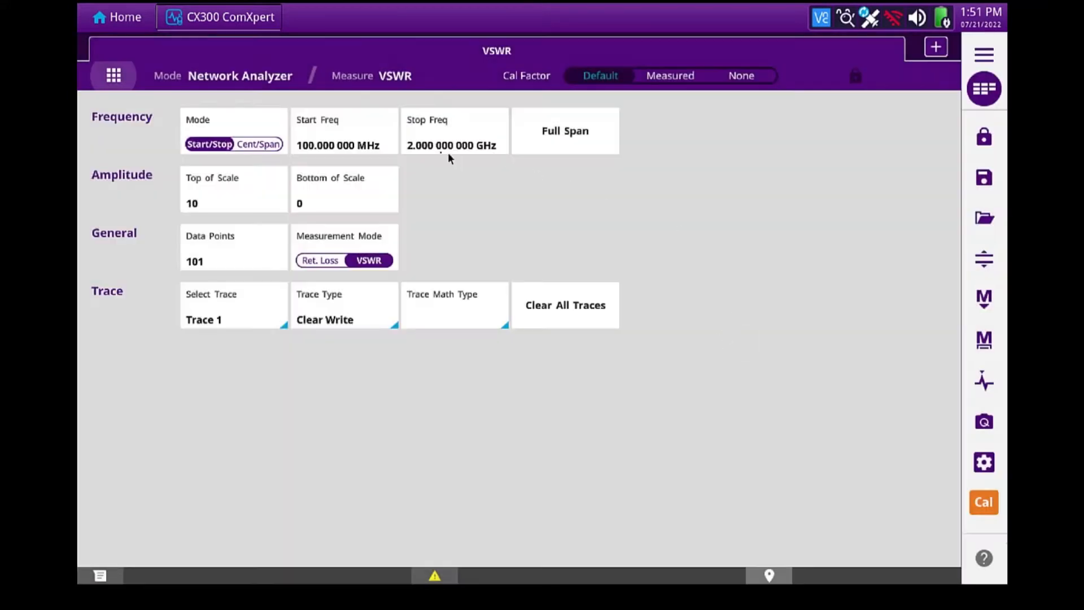
{"action": "left_click", "coordinate": [454, 131]}
{"action": "type", "text": "1"}
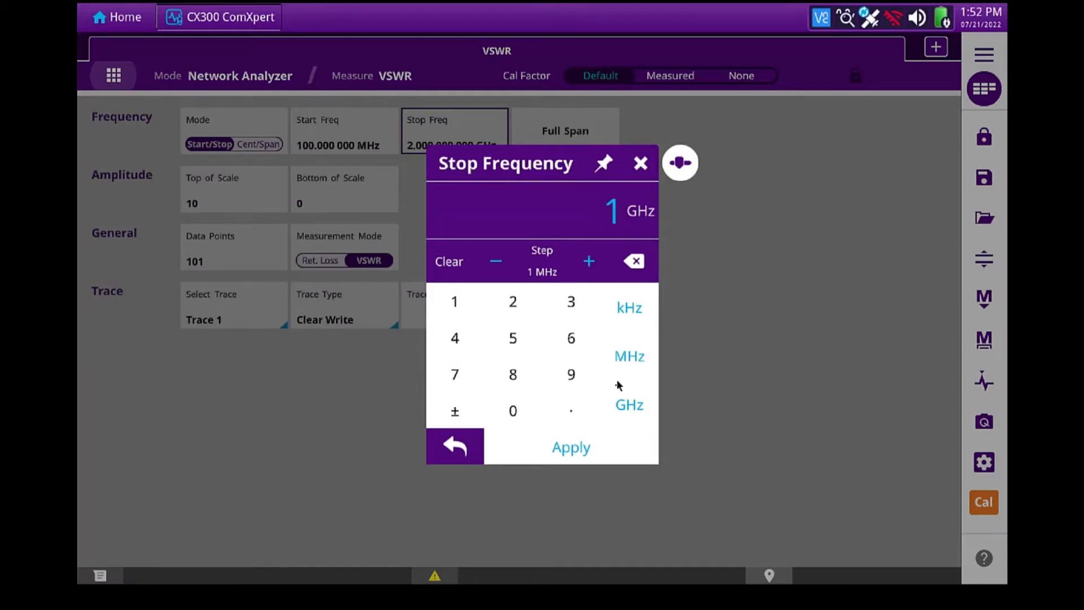
{"action": "left_click", "coordinate": [570, 447]}
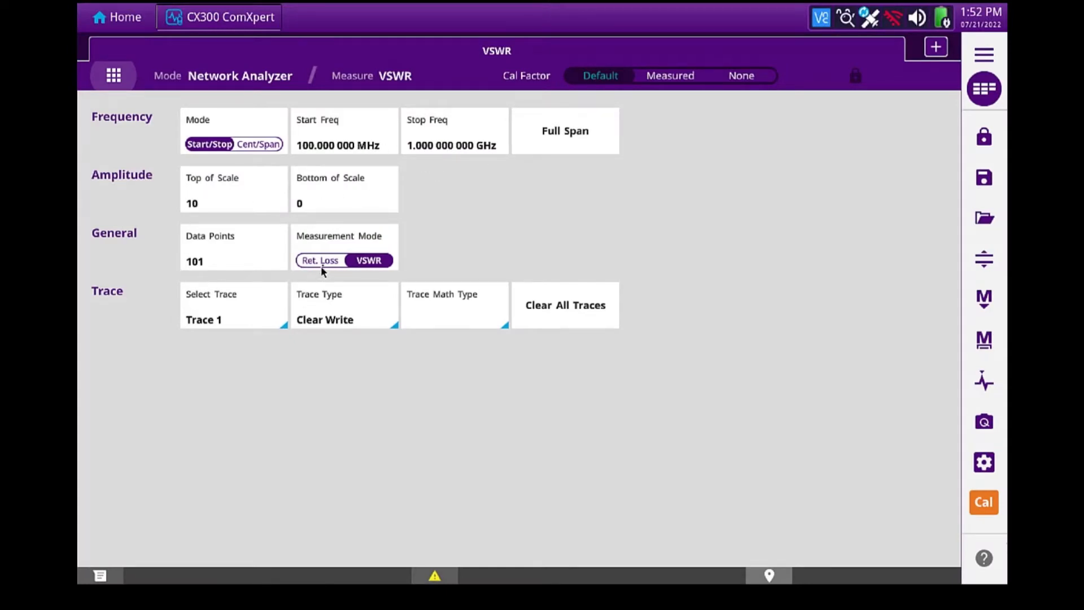
Set the measurement to Return Loss with 460 data points.
{"action": "left_click", "coordinate": [319, 260]}
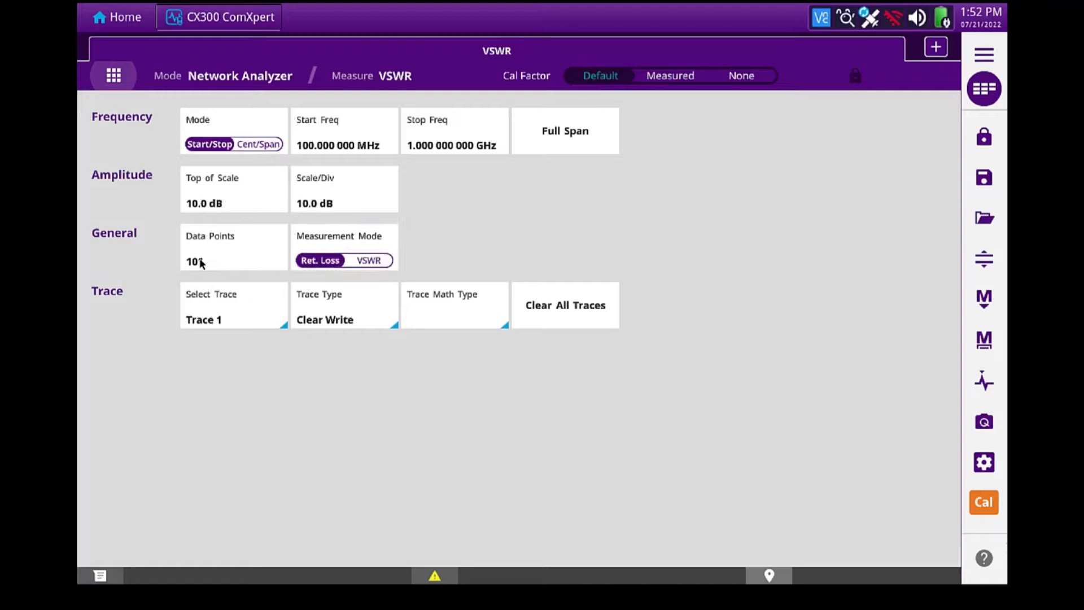
{"action": "left_click", "coordinate": [232, 247]}
{"action": "type", "text": "460"}
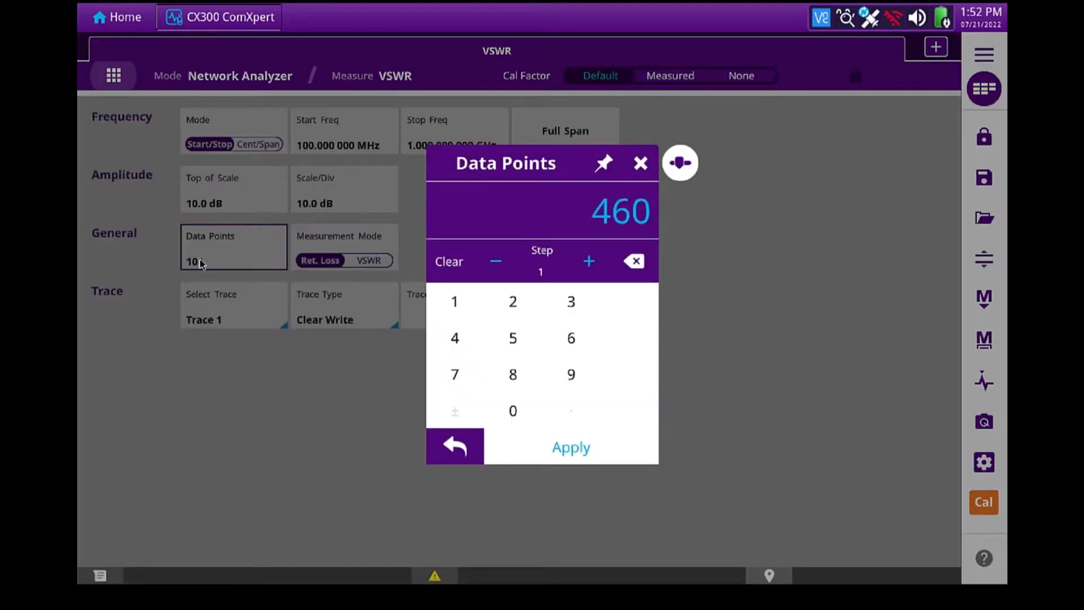
{"action": "left_click", "coordinate": [569, 447]}
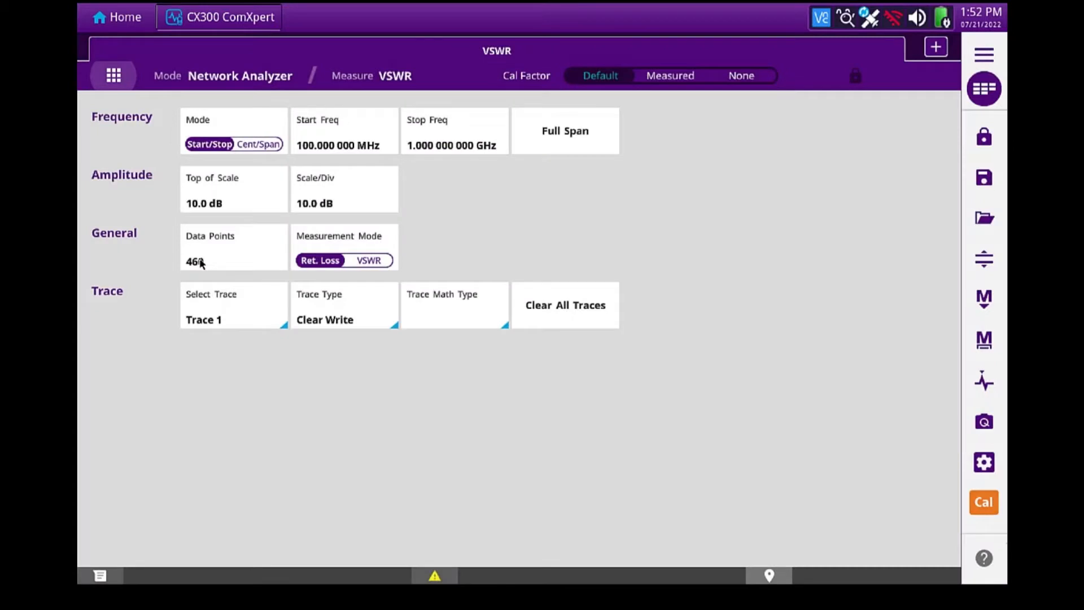
{"action": "mouse_move", "coordinate": [183, 420]}
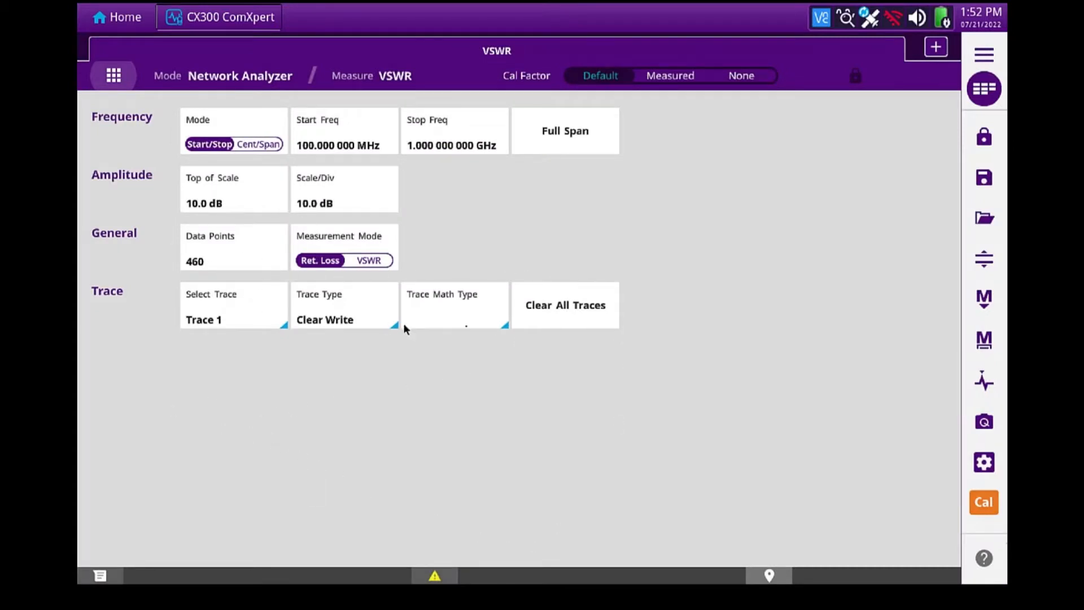
{"action": "mouse_move", "coordinate": [520, 268]}
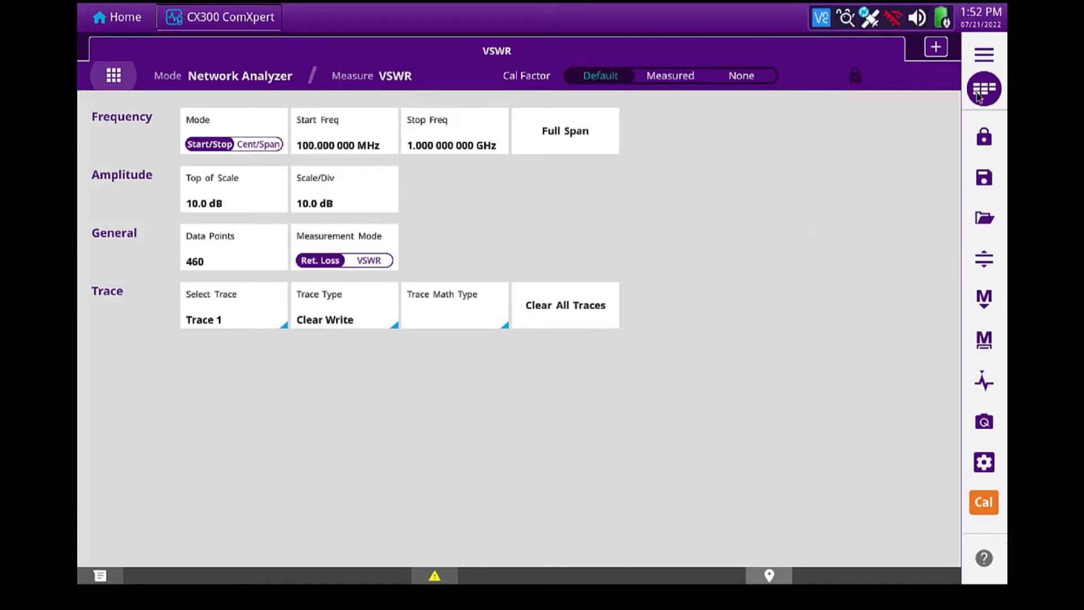
Close the settings to show the 100 MHz–1 GHz return-loss trace.
{"action": "left_click", "coordinate": [982, 88]}
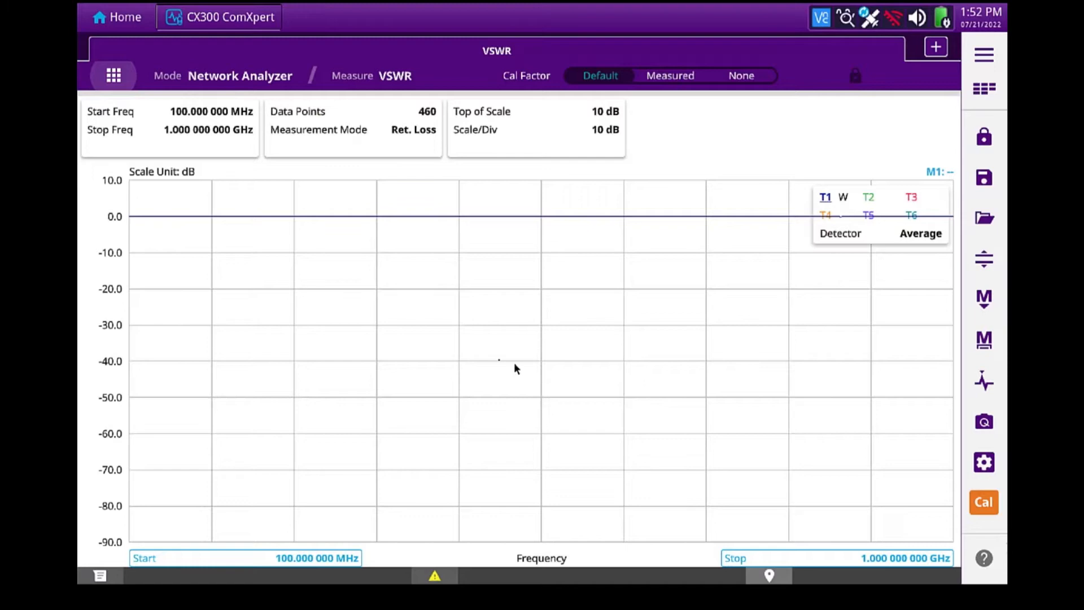
{"action": "mouse_move", "coordinate": [131, 217]}
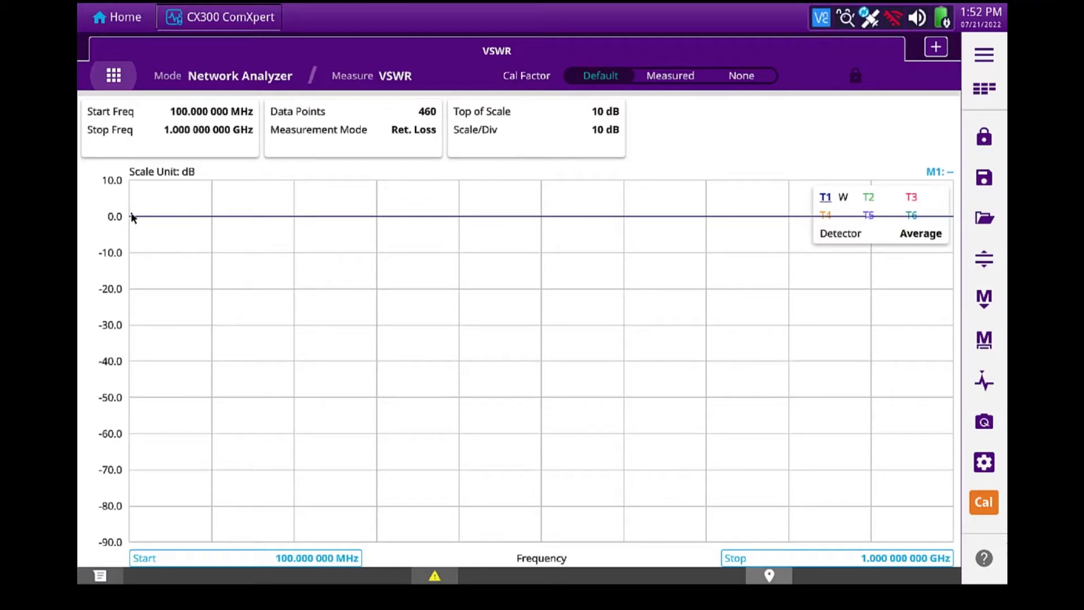
{"action": "mouse_move", "coordinate": [426, 233]}
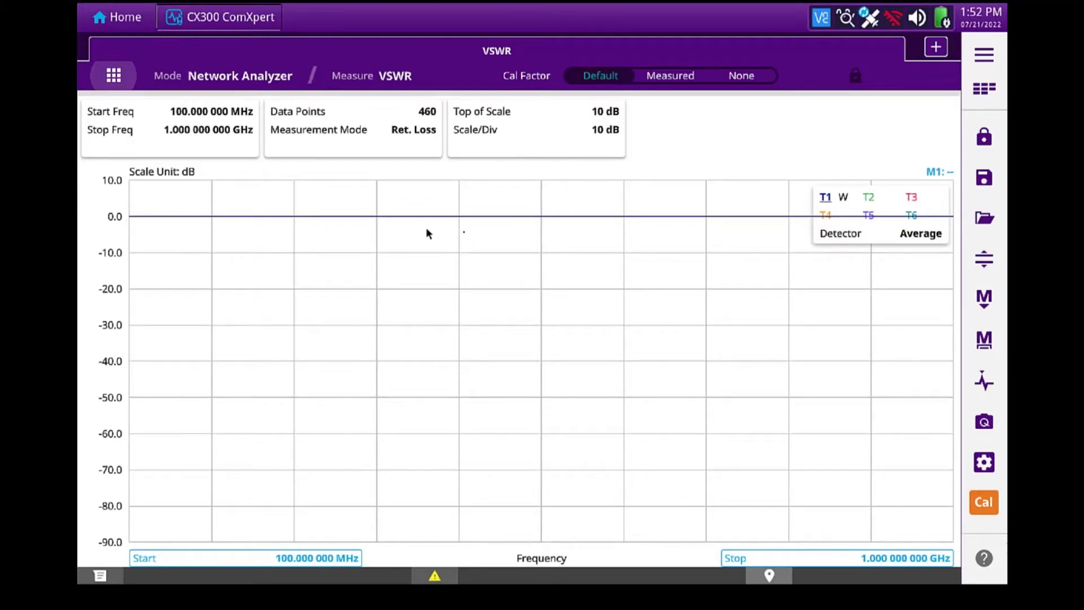
{"action": "mouse_move", "coordinate": [922, 220]}
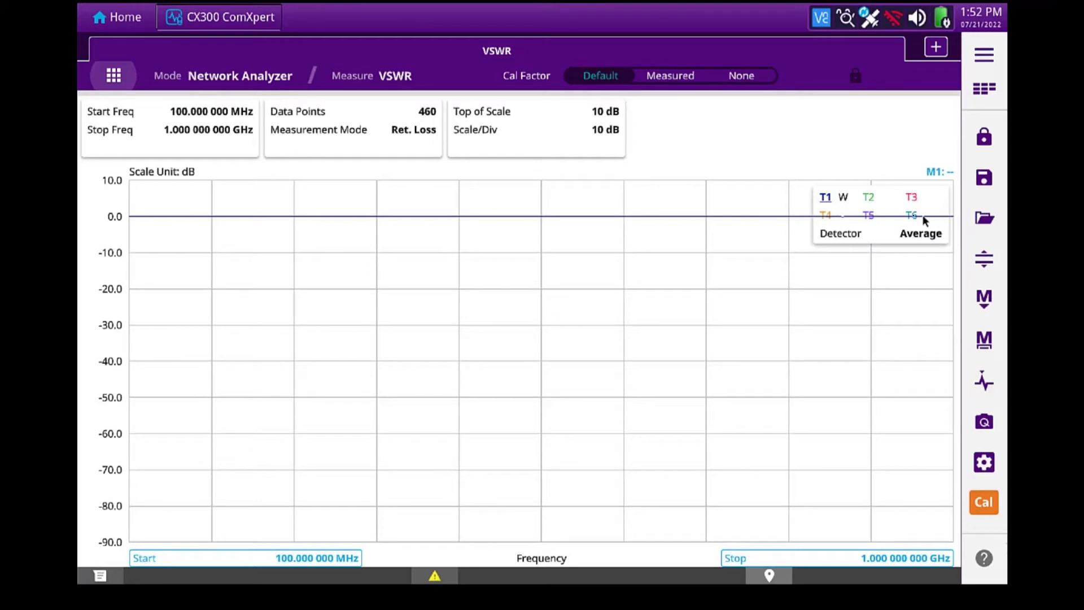
{"action": "mouse_move", "coordinate": [746, 179]}
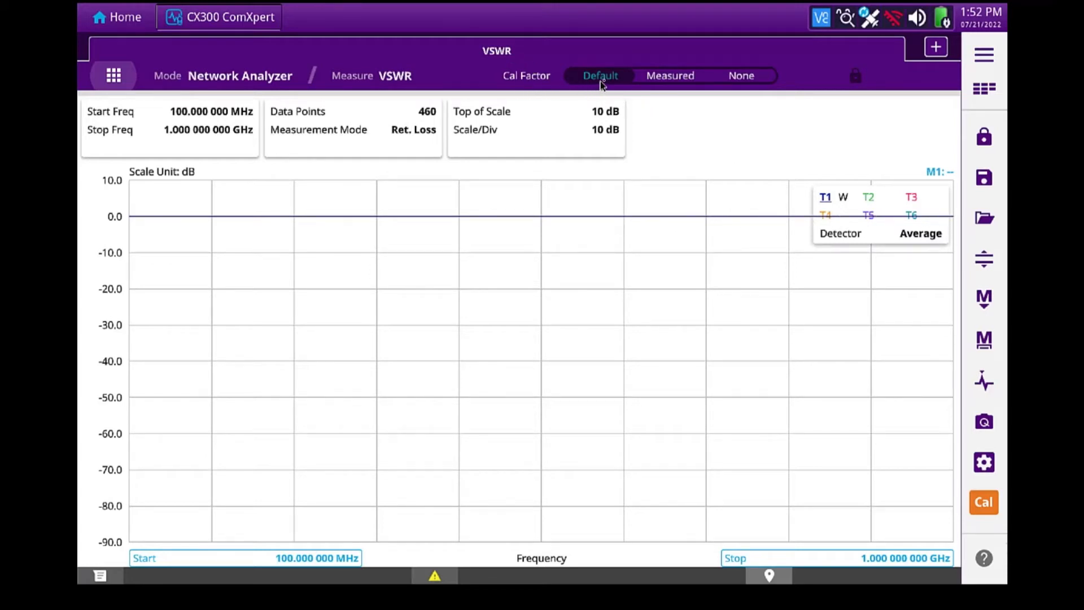
{"action": "mouse_move", "coordinate": [661, 111]}
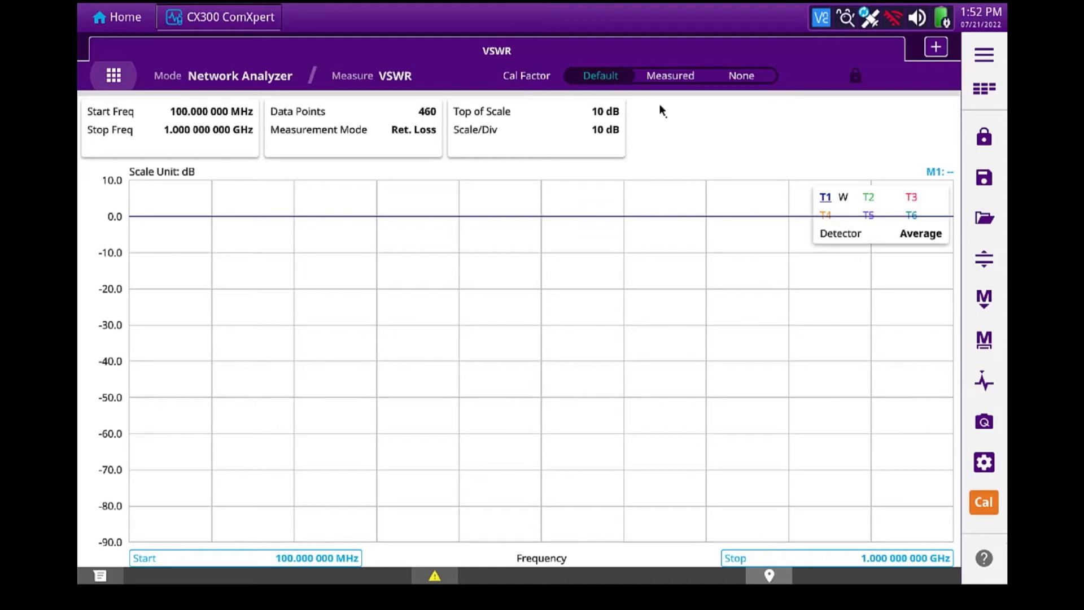
{"action": "mouse_move", "coordinate": [543, 233]}
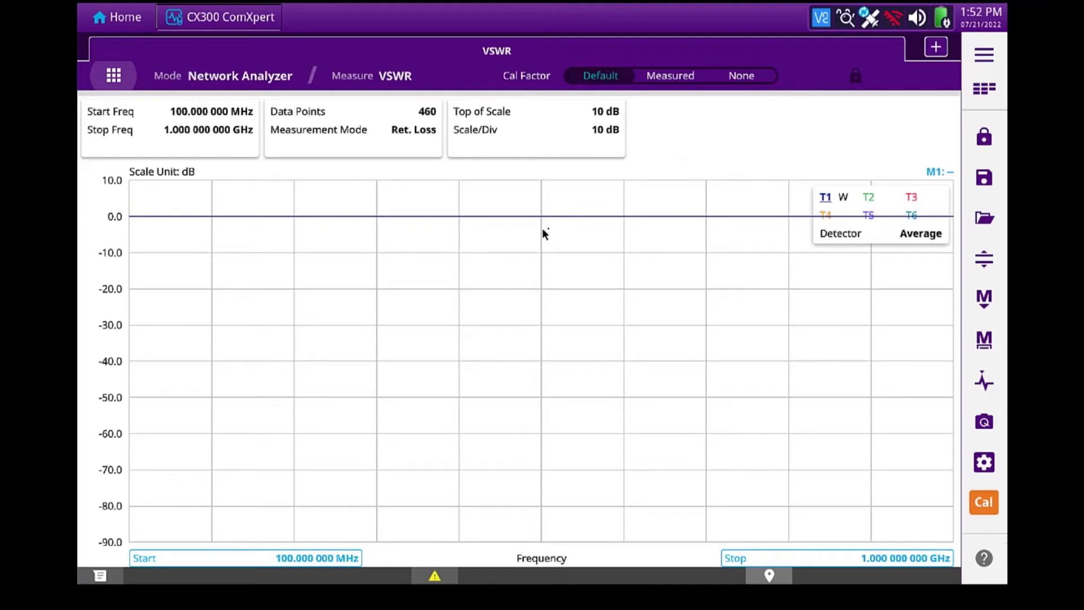
{"action": "mouse_move", "coordinate": [686, 247]}
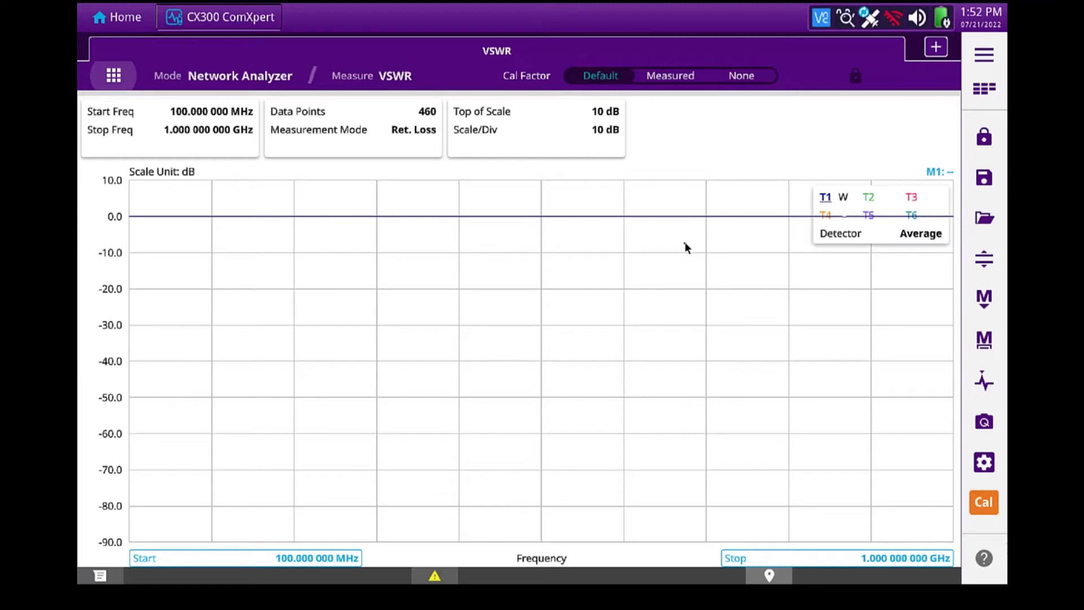
{"action": "mouse_move", "coordinate": [889, 107]}
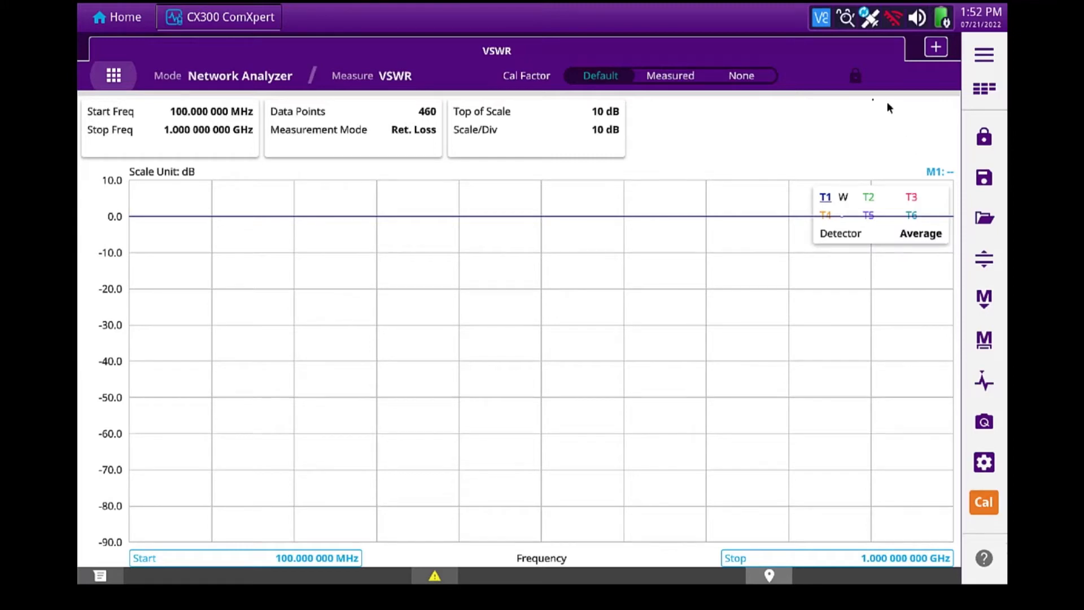
{"action": "mouse_move", "coordinate": [716, 174]}
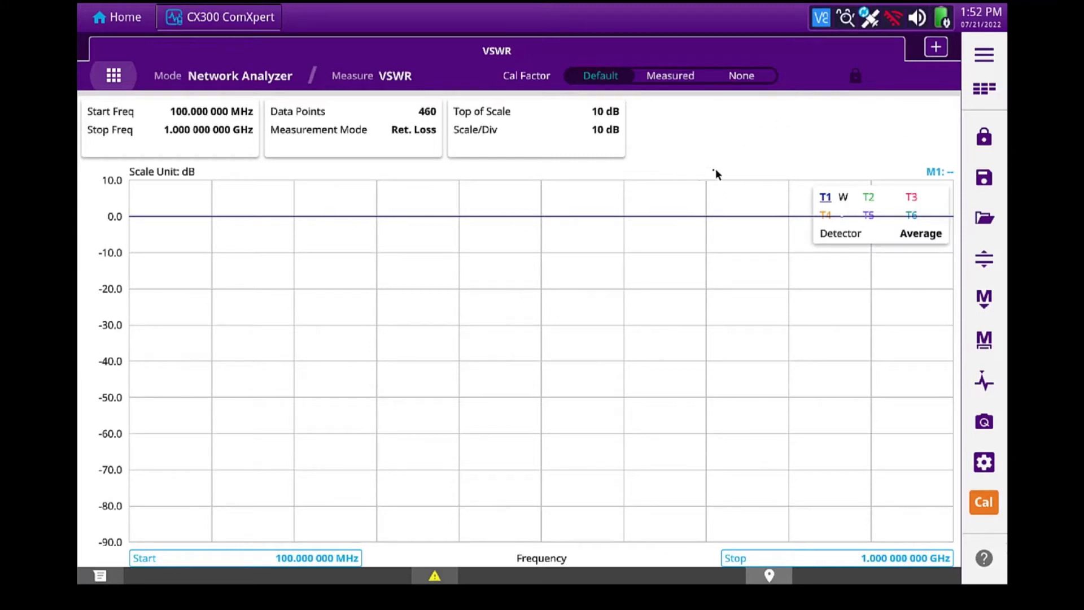
{"action": "mouse_move", "coordinate": [475, 284]}
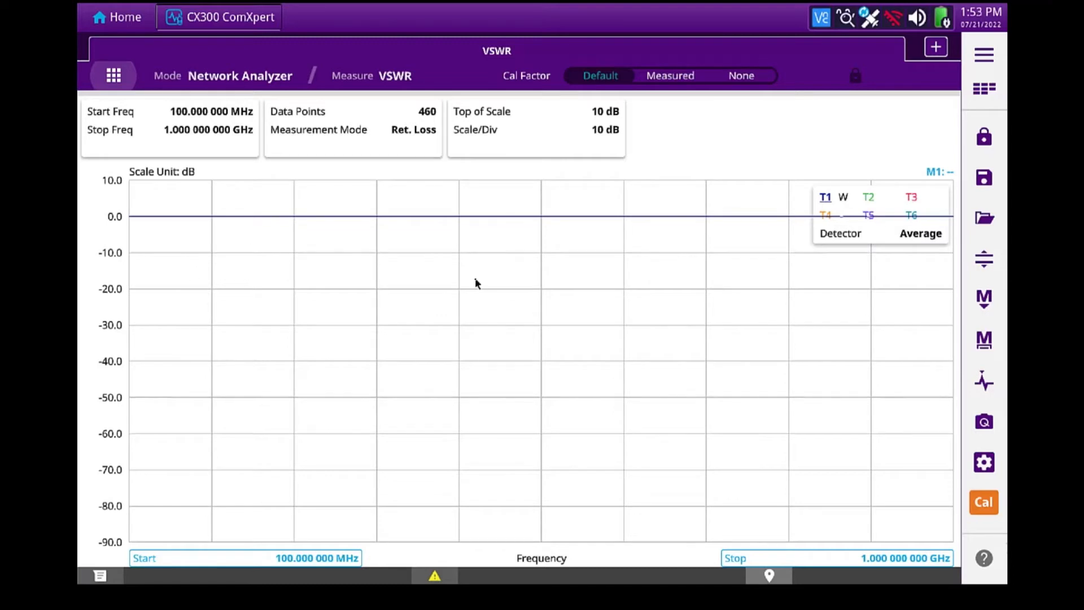
{"action": "mouse_move", "coordinate": [475, 287]}
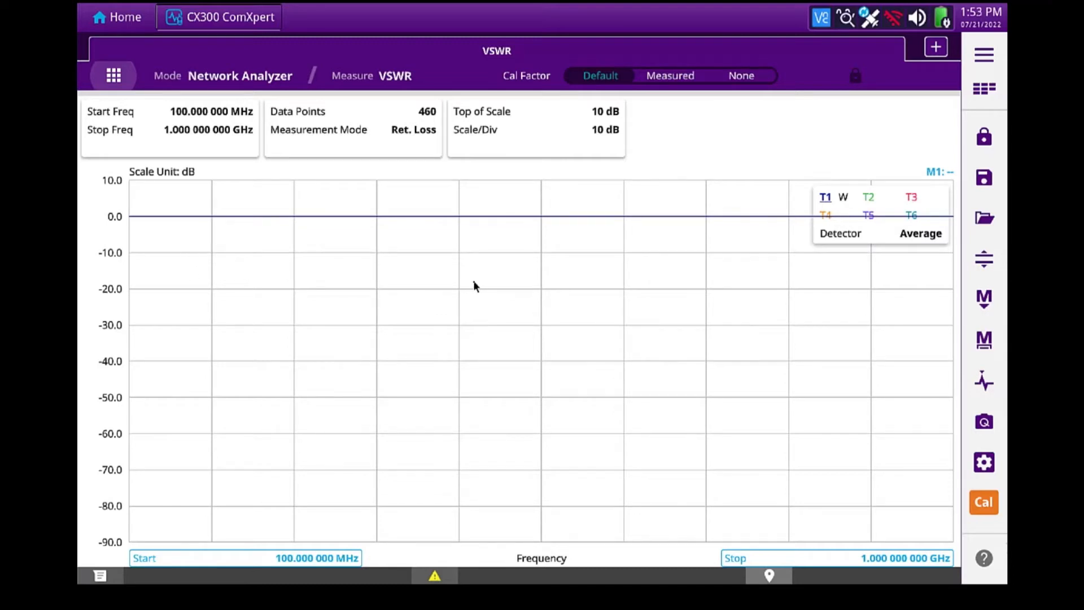
{"action": "mouse_move", "coordinate": [478, 274]}
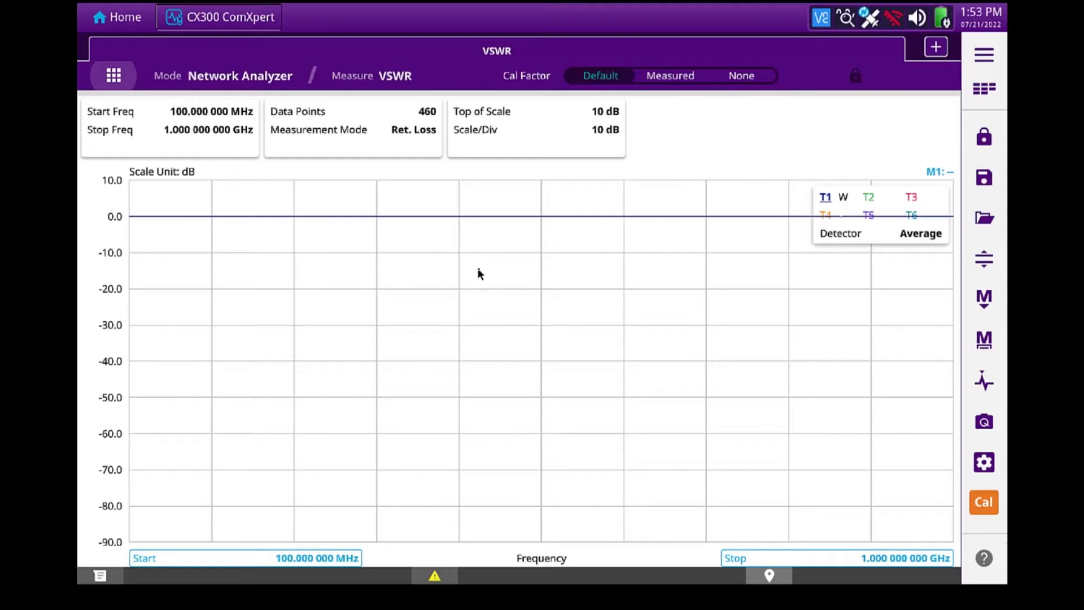
{"action": "mouse_move", "coordinate": [501, 273]}
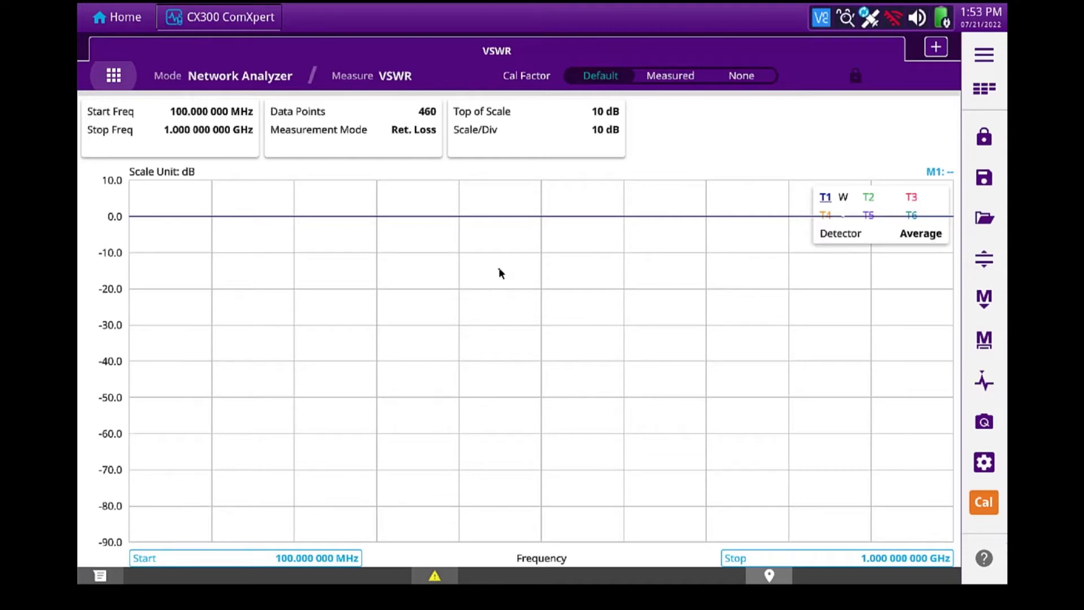
{"action": "mouse_move", "coordinate": [507, 278]}
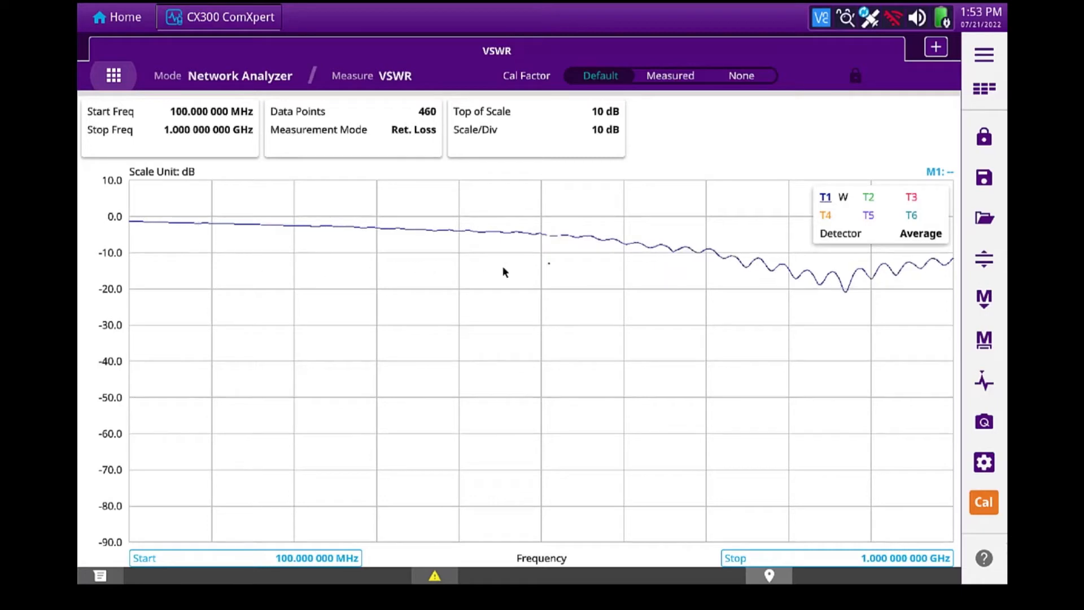
{"action": "mouse_move", "coordinate": [852, 282]}
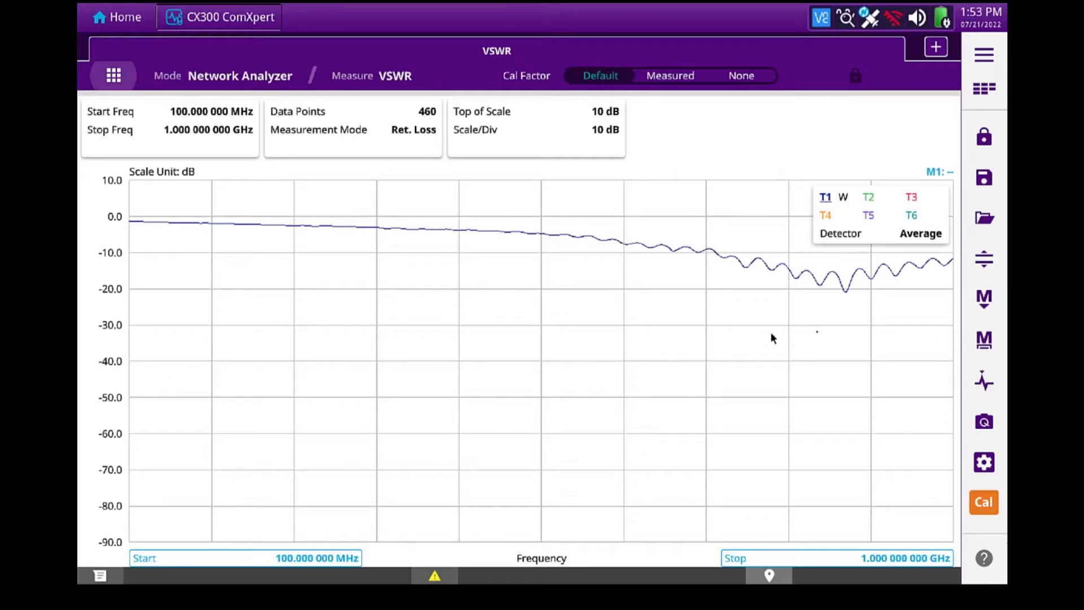
{"action": "mouse_move", "coordinate": [988, 303]}
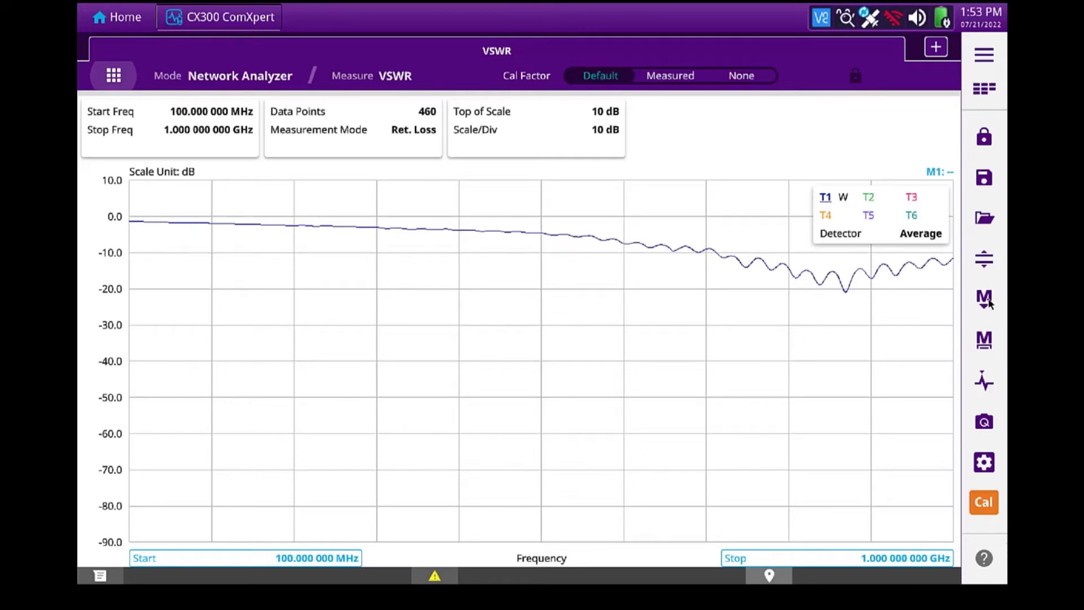
Place marker M1 on the trace and enable its limit line at -15 dB.
{"action": "left_click", "coordinate": [984, 298]}
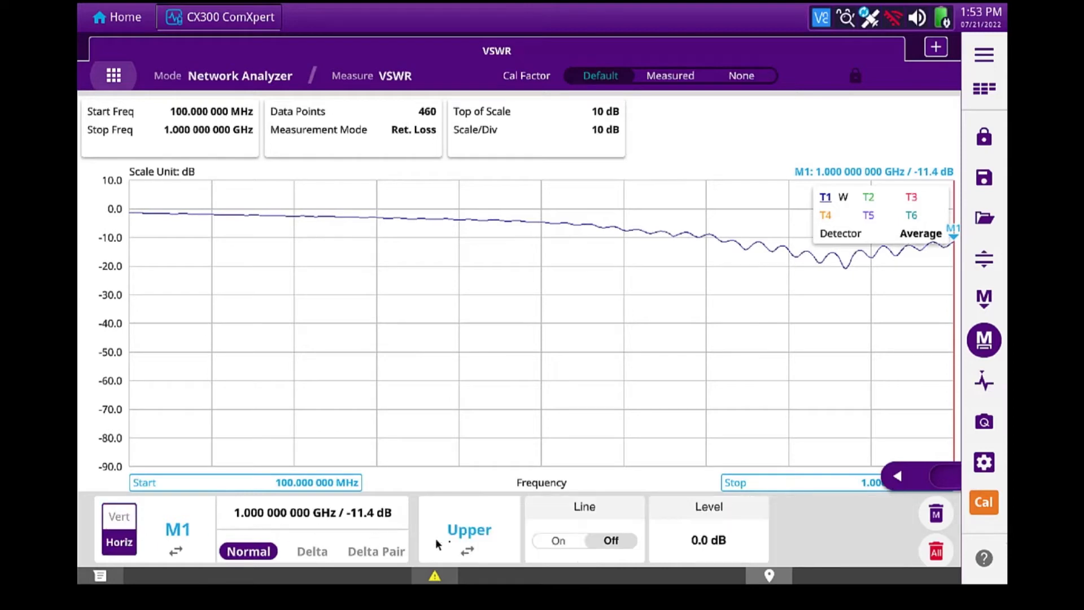
{"action": "left_click", "coordinate": [558, 540]}
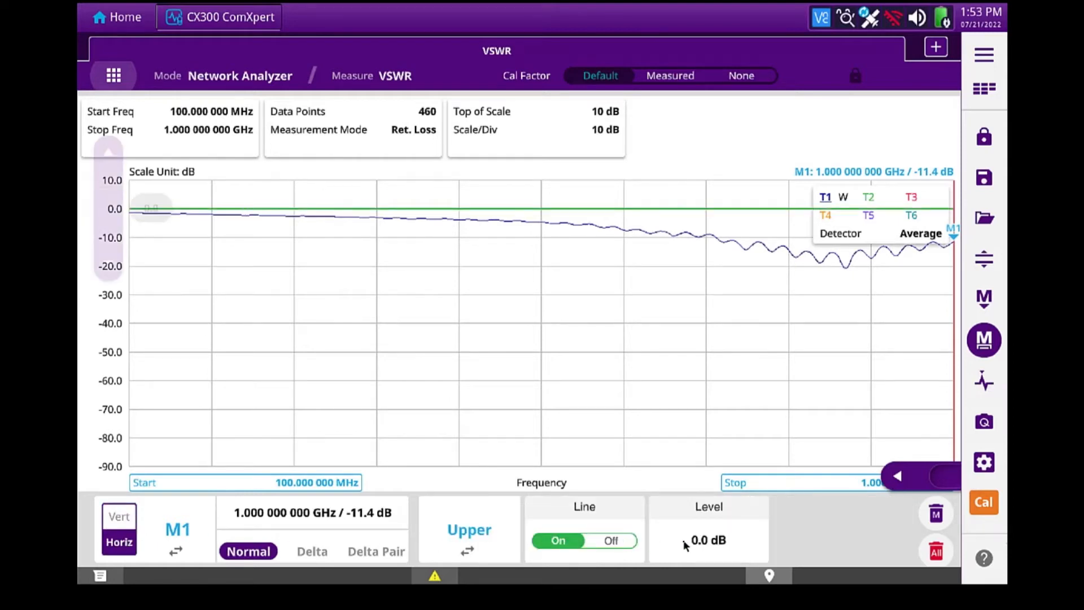
{"action": "left_click", "coordinate": [707, 539]}
{"action": "type", "text": "-15"}
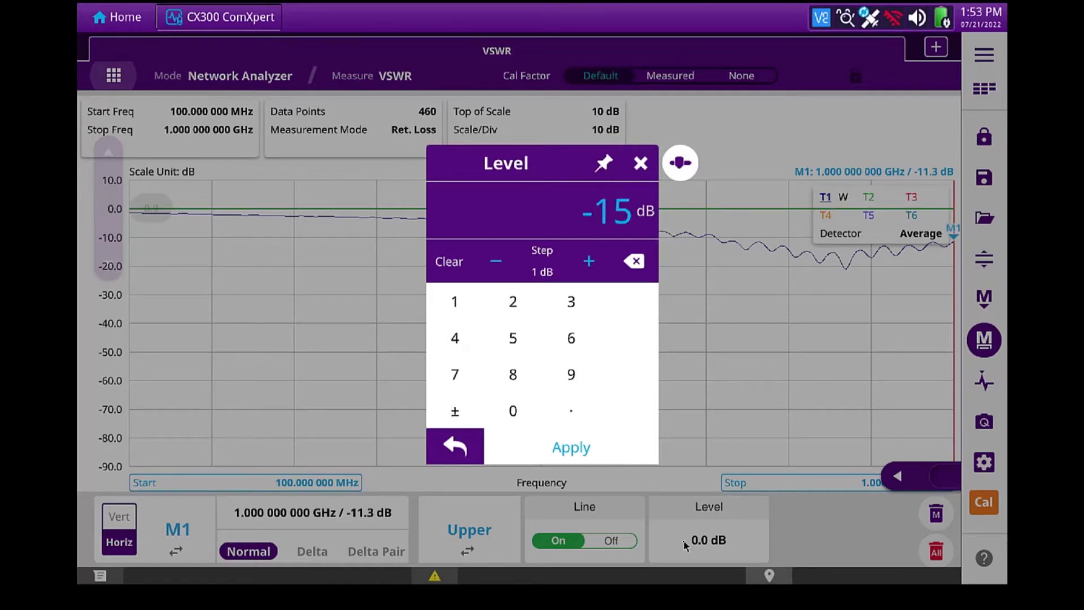
{"action": "left_click", "coordinate": [569, 447]}
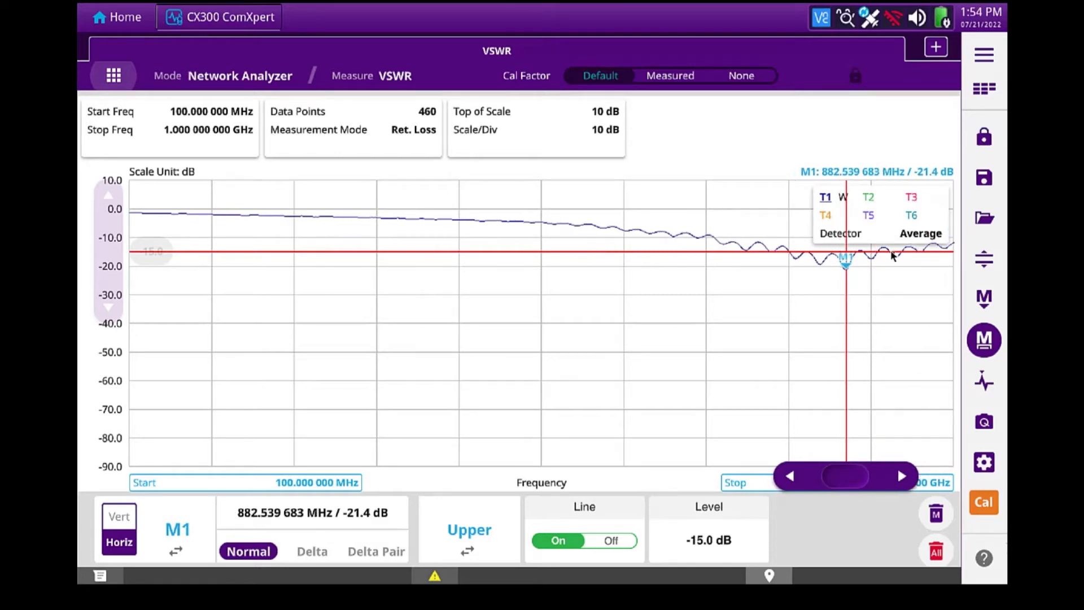
{"action": "mouse_move", "coordinate": [916, 305]}
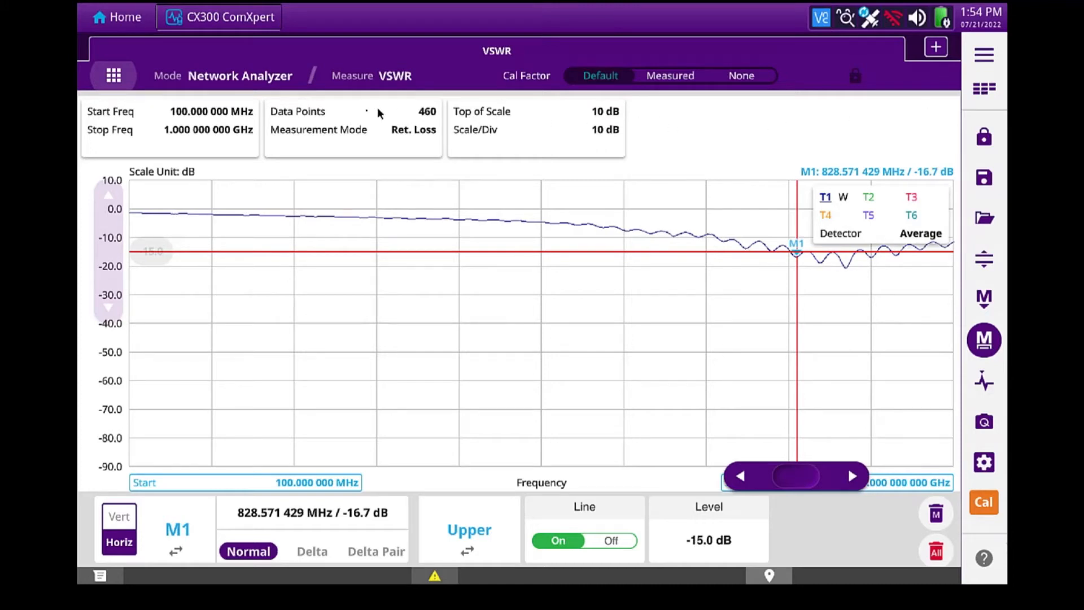
Set the amplitude scale to 5 dB per division.
{"action": "left_click", "coordinate": [535, 127]}
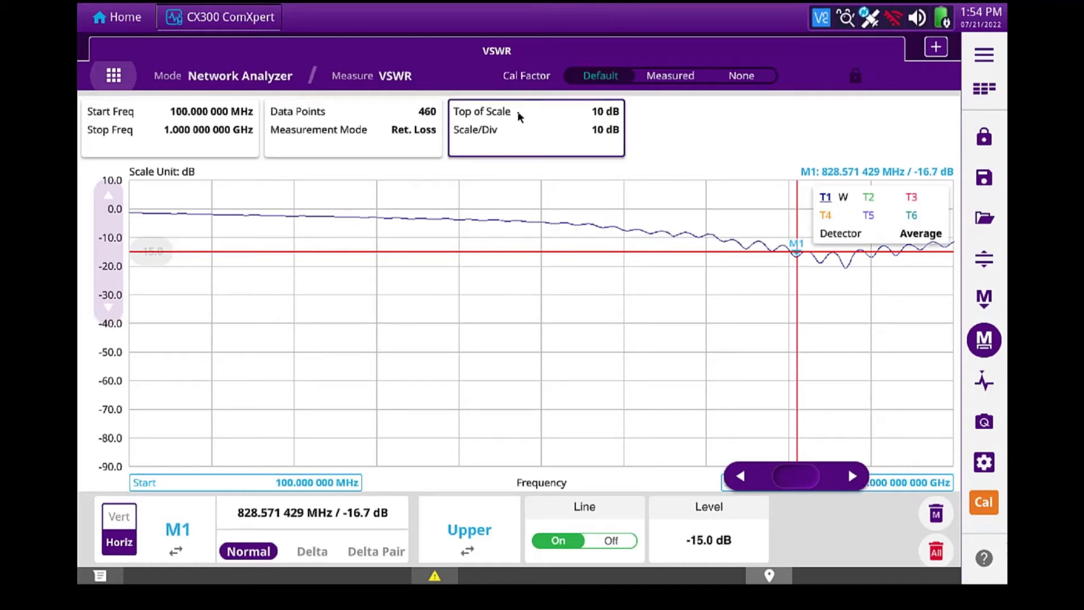
{"action": "left_click", "coordinate": [535, 127]}
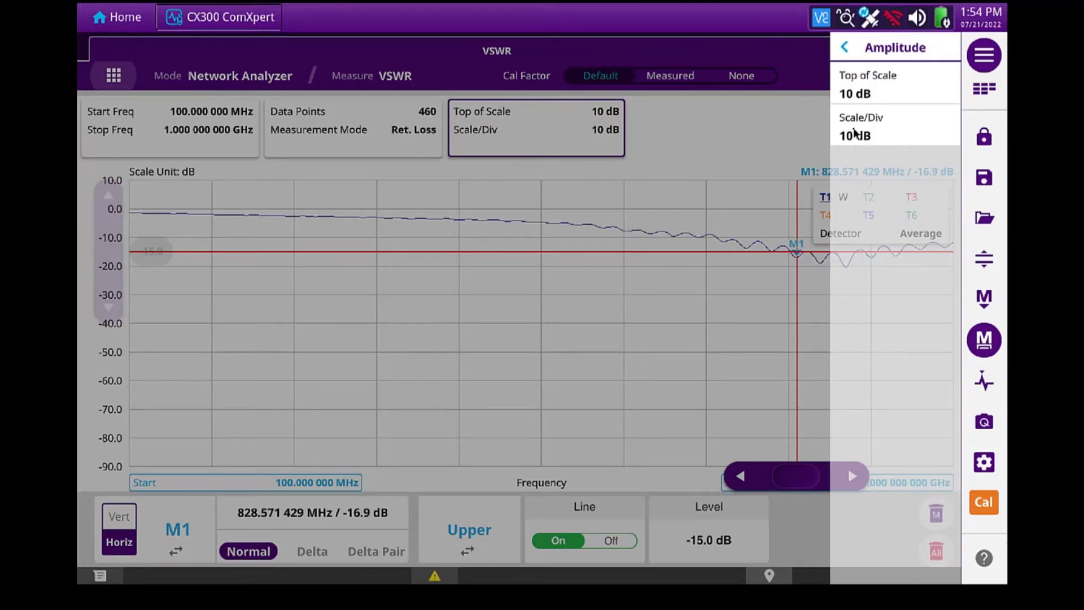
{"action": "left_click", "coordinate": [854, 127]}
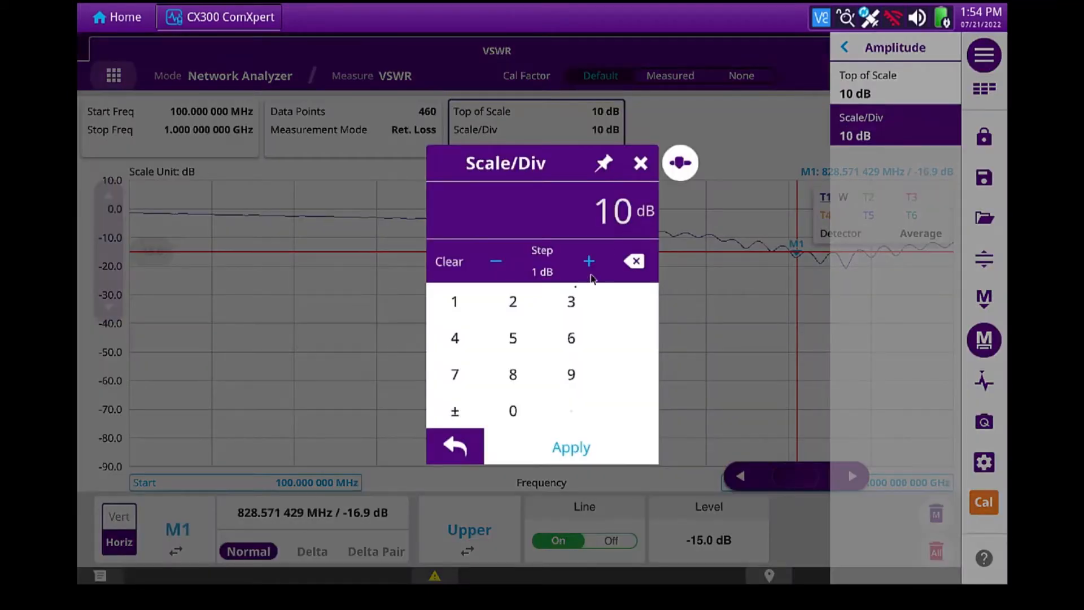
{"action": "left_click", "coordinate": [512, 338]}
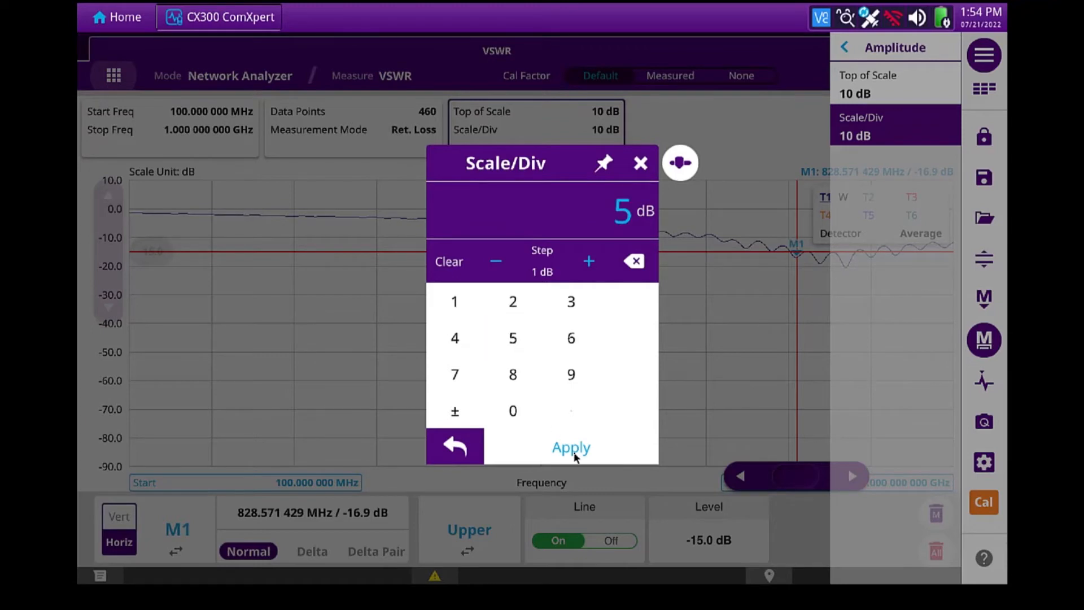
{"action": "left_click", "coordinate": [571, 447]}
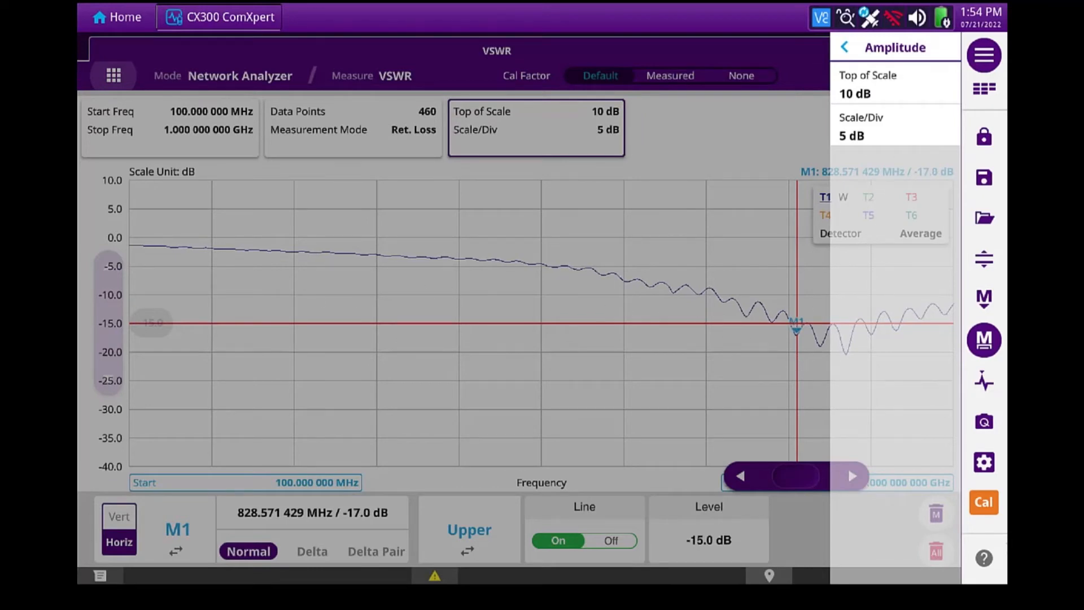
Use Min Search to move M1 to the lowest point of the trace.
{"action": "left_click", "coordinate": [844, 47]}
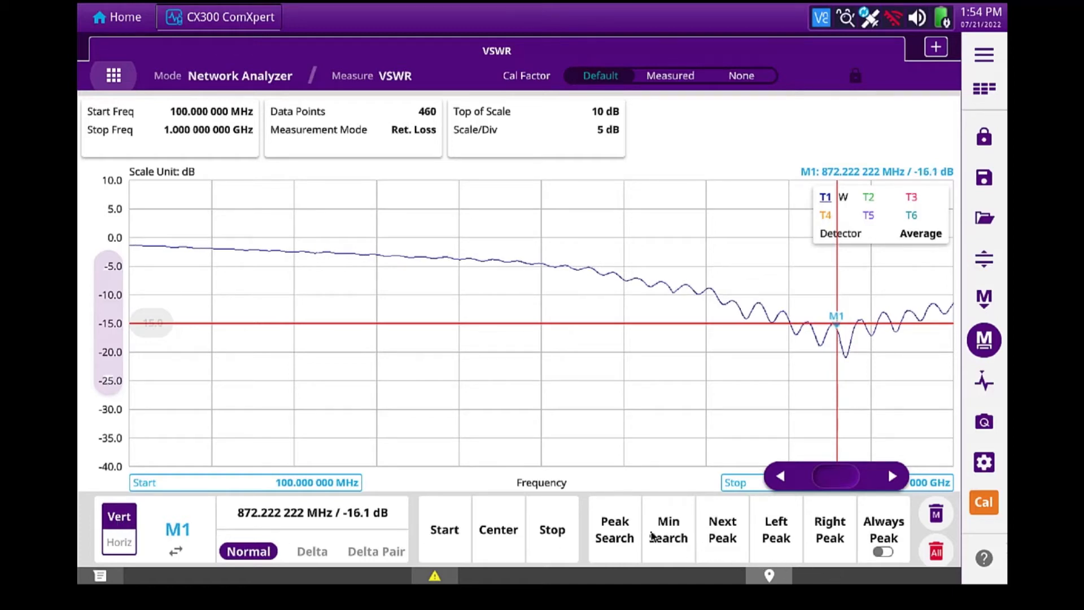
{"action": "left_click", "coordinate": [667, 528]}
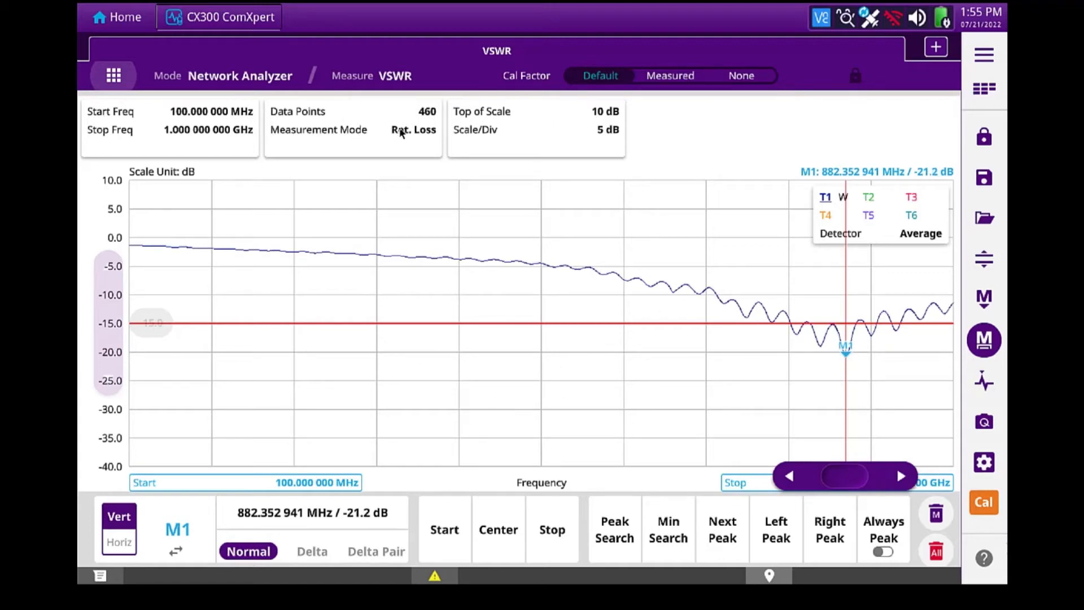
Switch the measurement mode to VSWR in the General settings.
{"action": "left_click", "coordinate": [352, 128]}
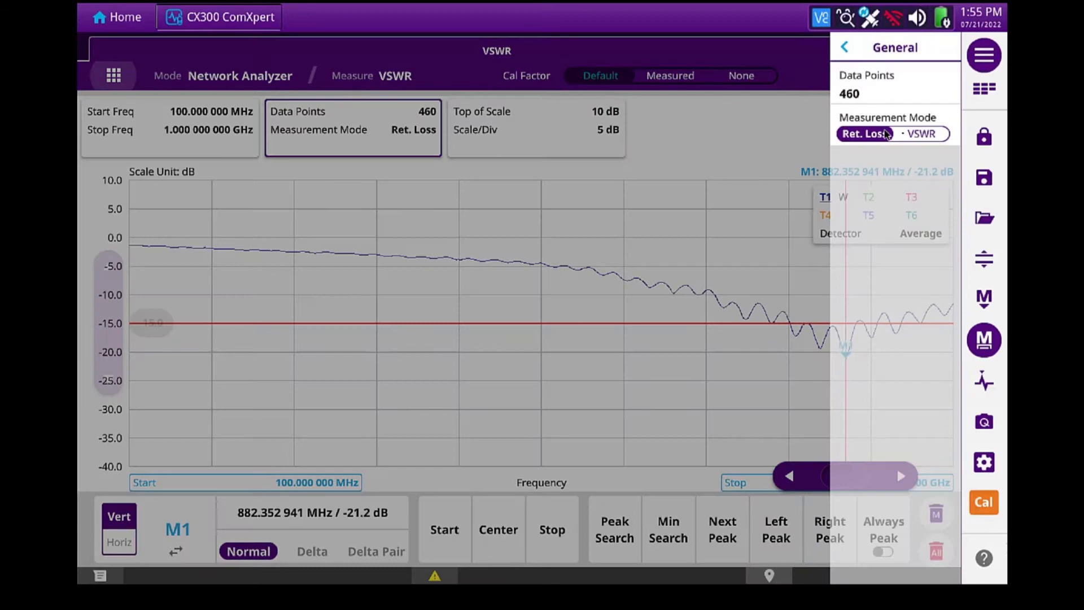
{"action": "left_click", "coordinate": [922, 133]}
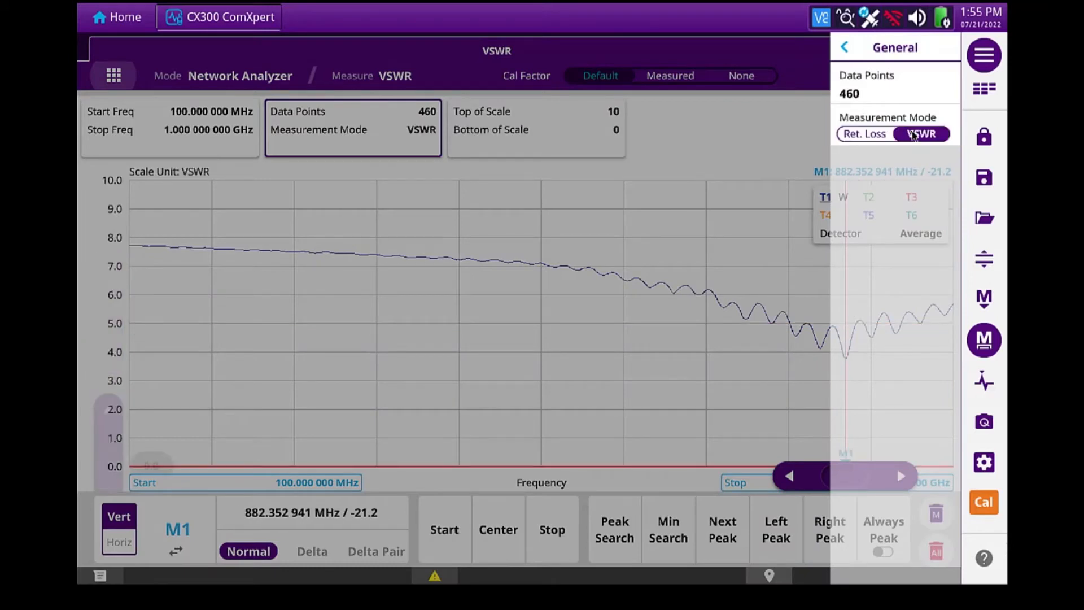
{"action": "left_click", "coordinate": [920, 133]}
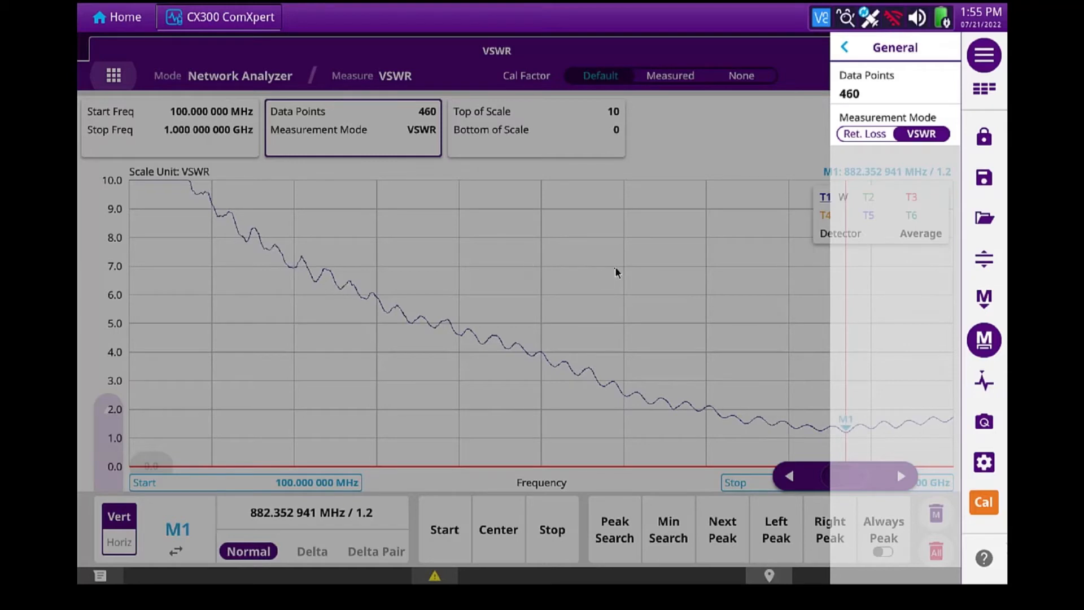
{"action": "left_click", "coordinate": [844, 46]}
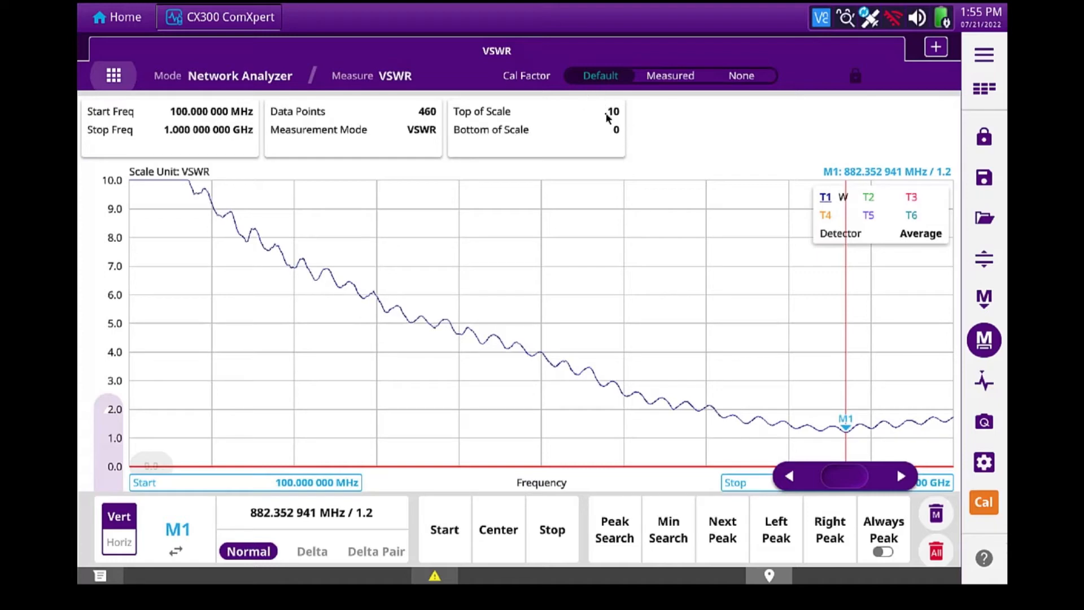
Set the amplitude top of scale to 5.
{"action": "left_click", "coordinate": [535, 127]}
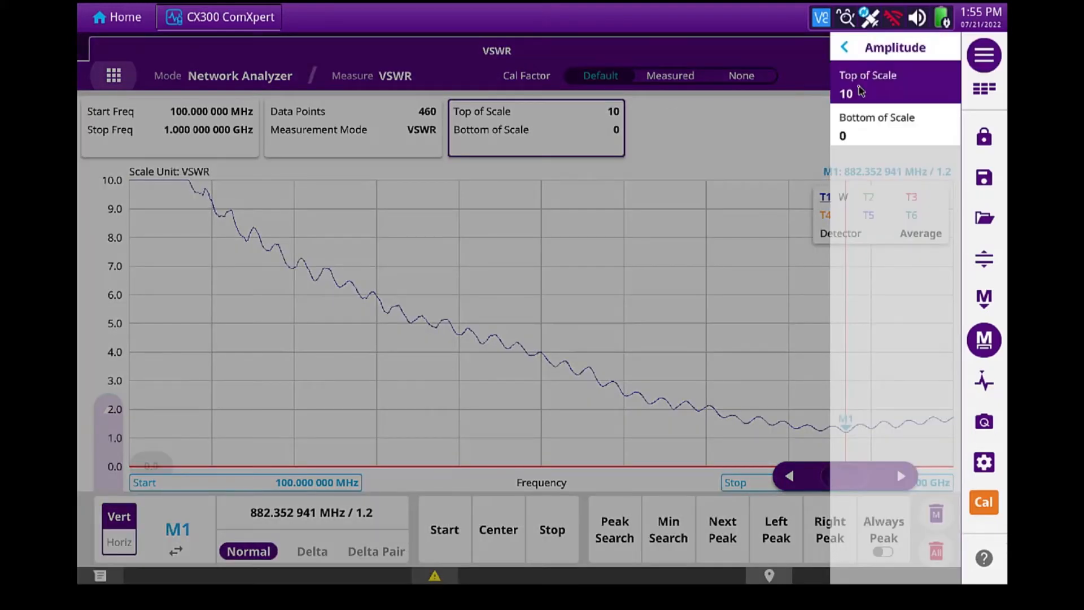
{"action": "left_click", "coordinate": [867, 94]}
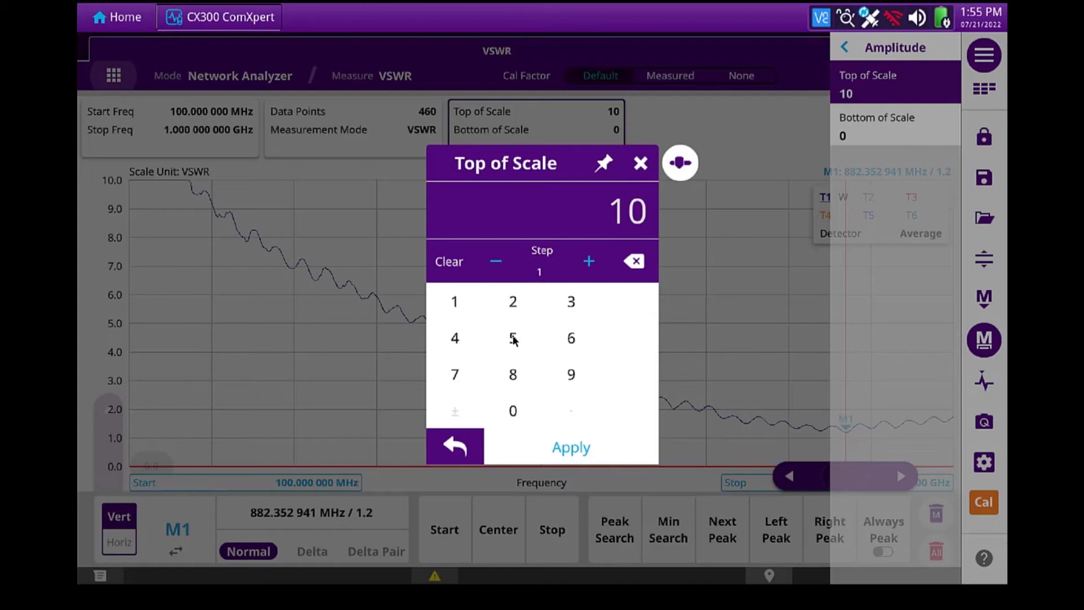
{"action": "left_click", "coordinate": [570, 447]}
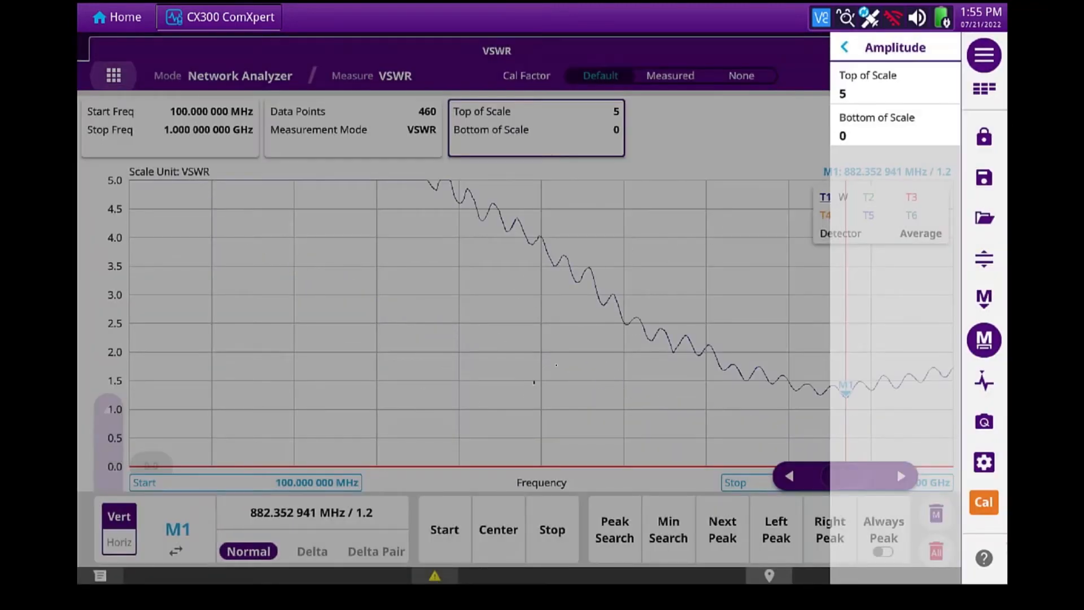
{"action": "left_click", "coordinate": [842, 48]}
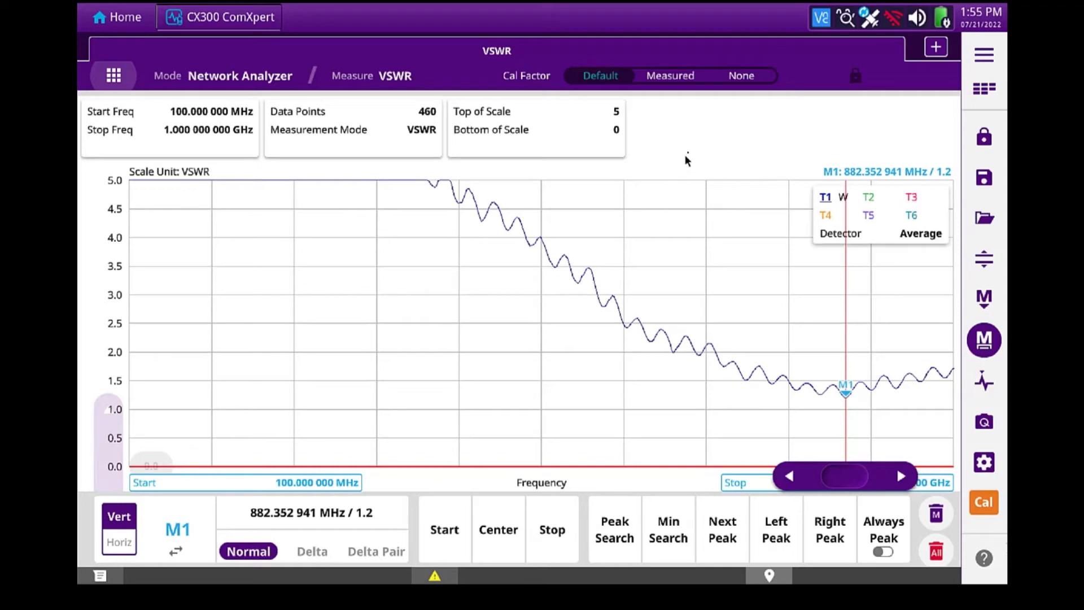
{"action": "mouse_move", "coordinate": [687, 150]}
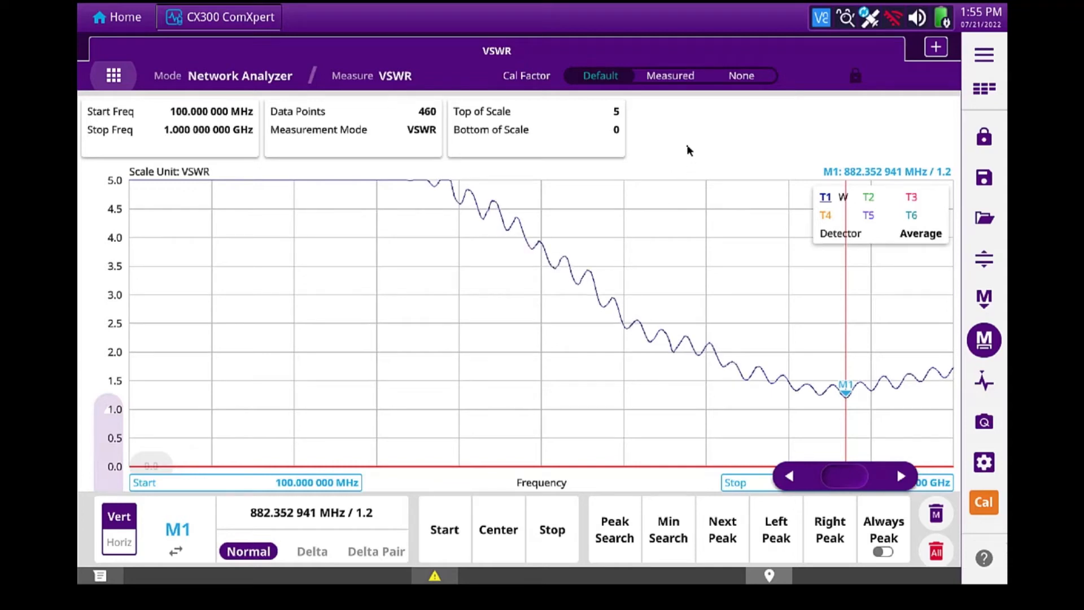
{"action": "mouse_move", "coordinate": [894, 124]}
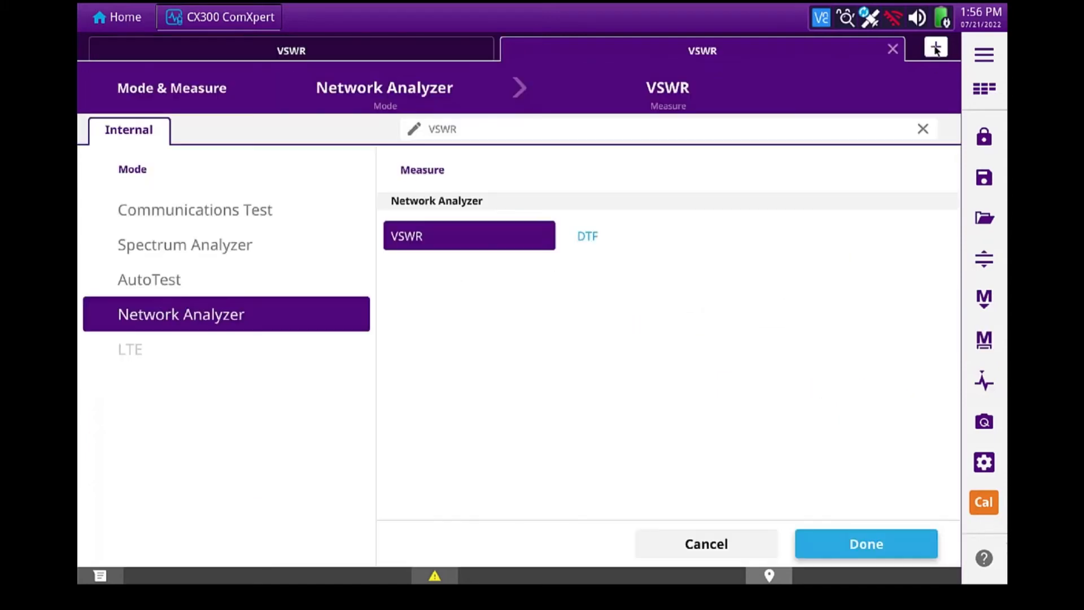
Add a DTF measurement tab and show all its settings.
{"action": "left_click", "coordinate": [586, 235]}
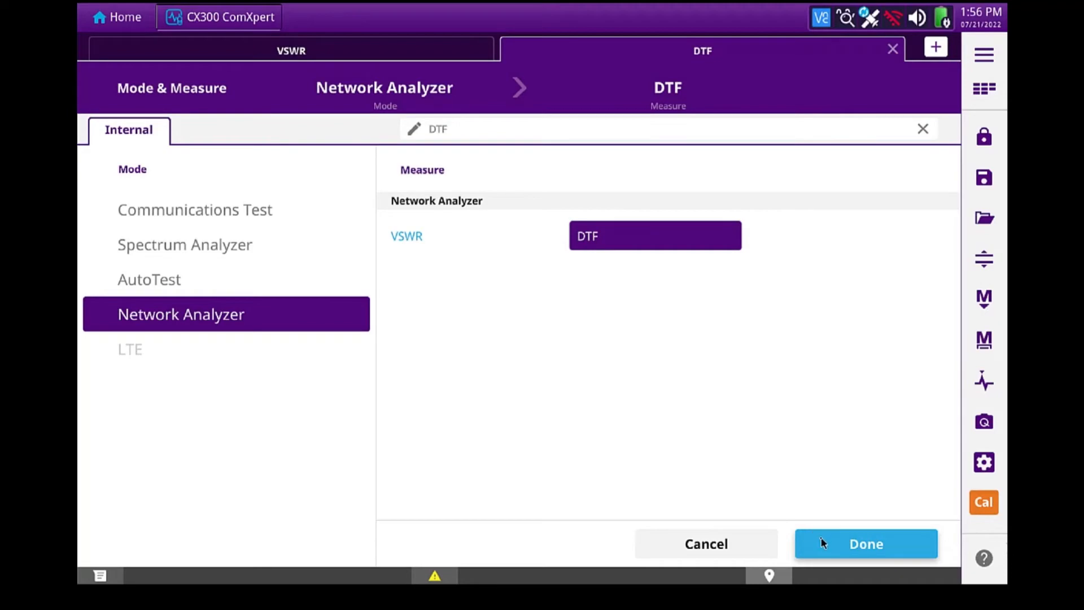
{"action": "left_click", "coordinate": [865, 543]}
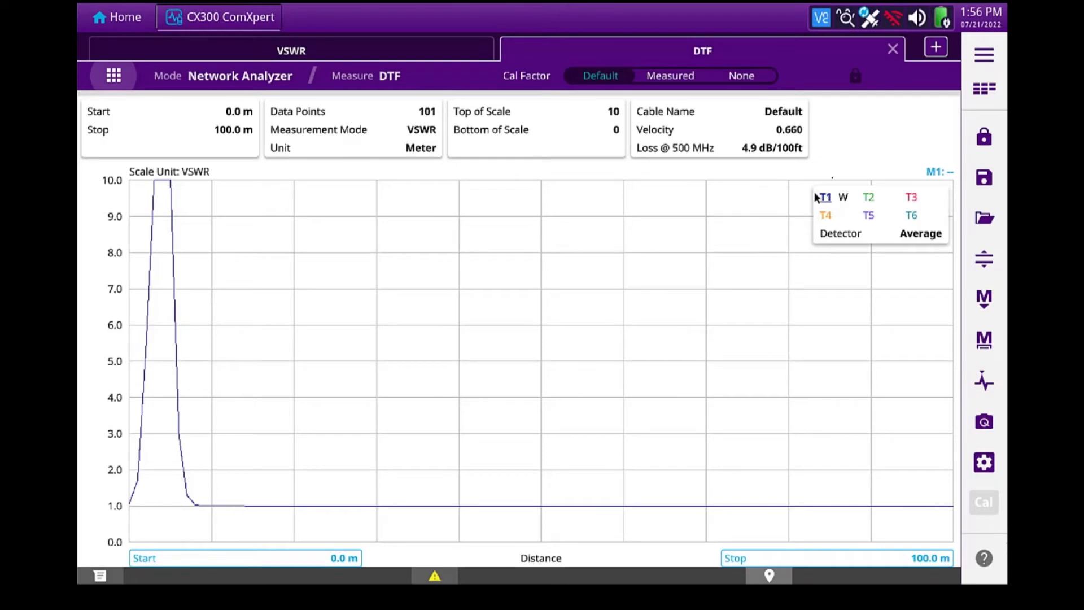
{"action": "left_click", "coordinate": [983, 88]}
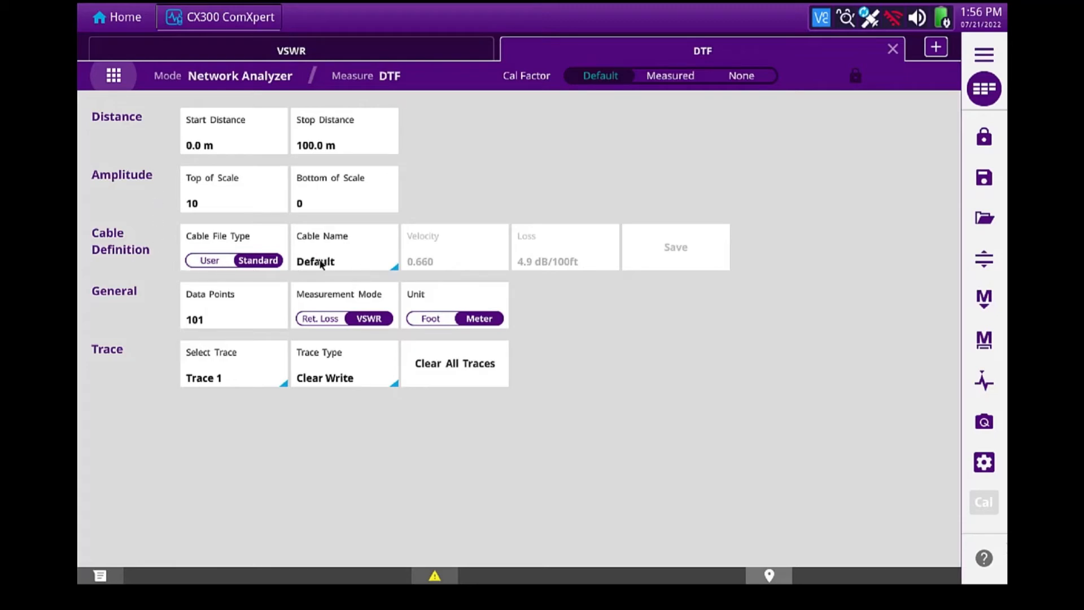
Choose RG-58A from the cable list and apply it.
{"action": "left_click", "coordinate": [343, 261]}
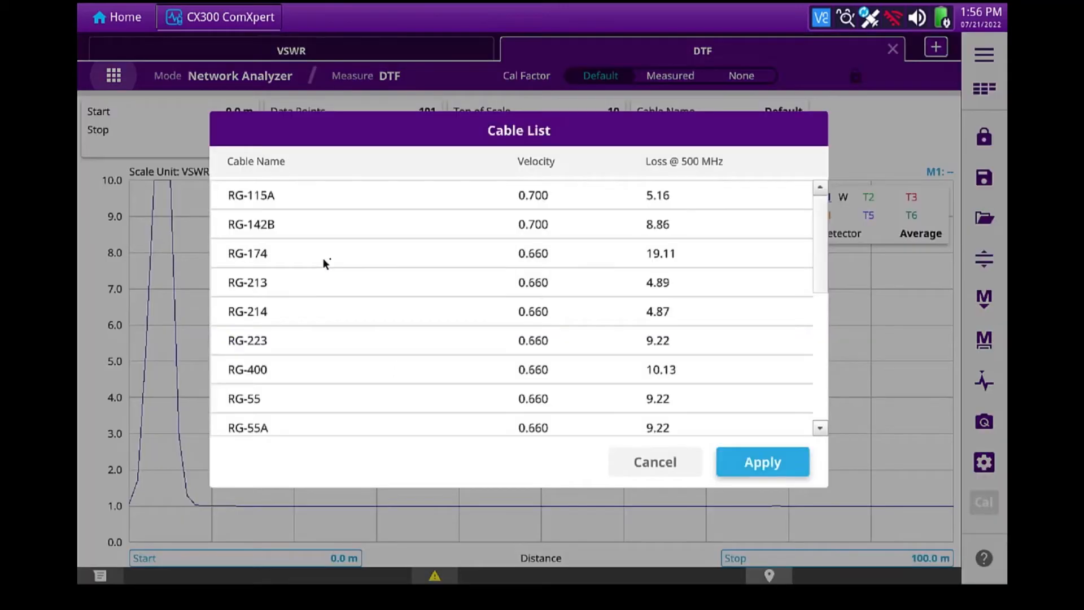
{"action": "scroll", "scroll_direction": "down", "scroll_amount": 3}
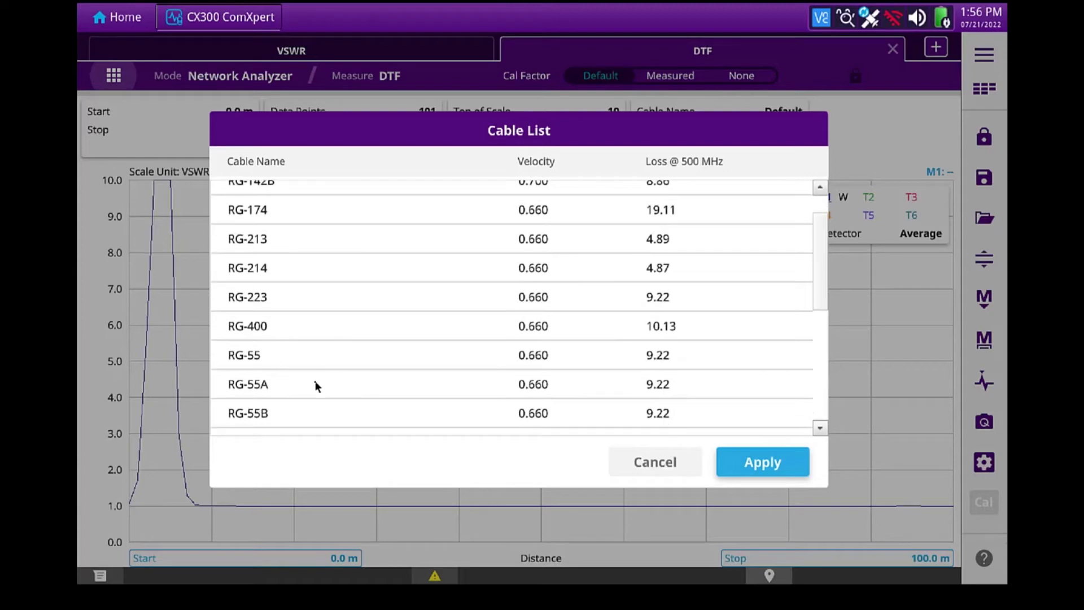
{"action": "scroll", "scroll_direction": "down", "scroll_amount": 3}
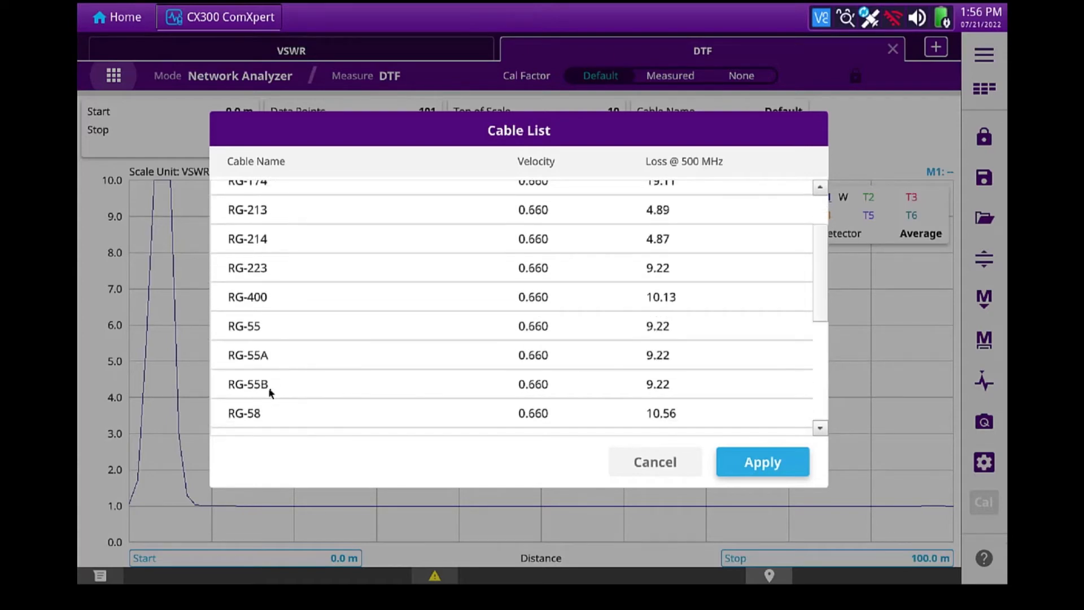
{"action": "left_click", "coordinate": [276, 398]}
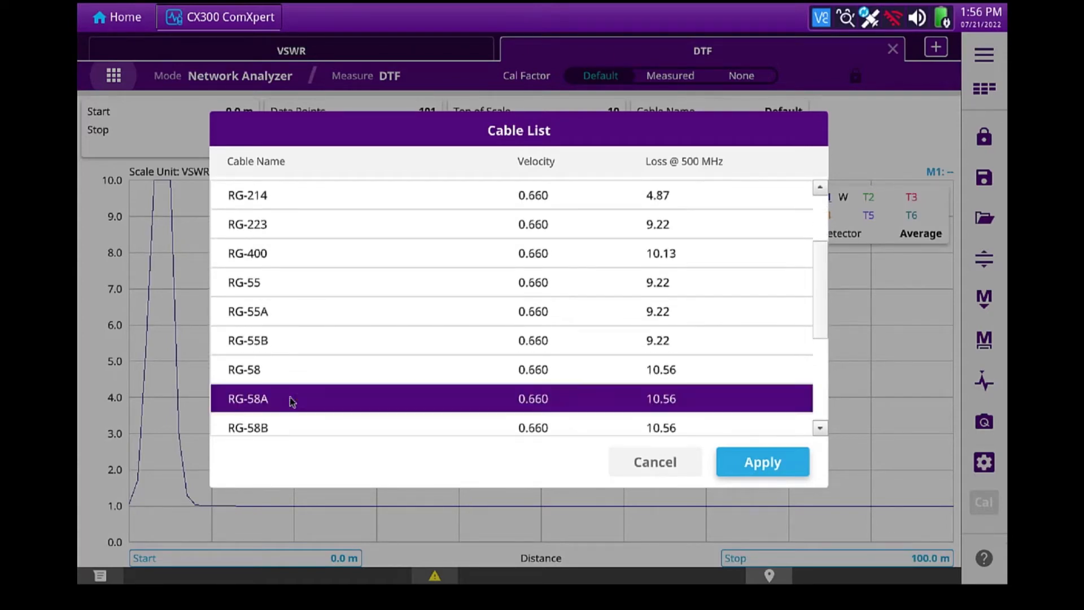
{"action": "mouse_move", "coordinate": [553, 420]}
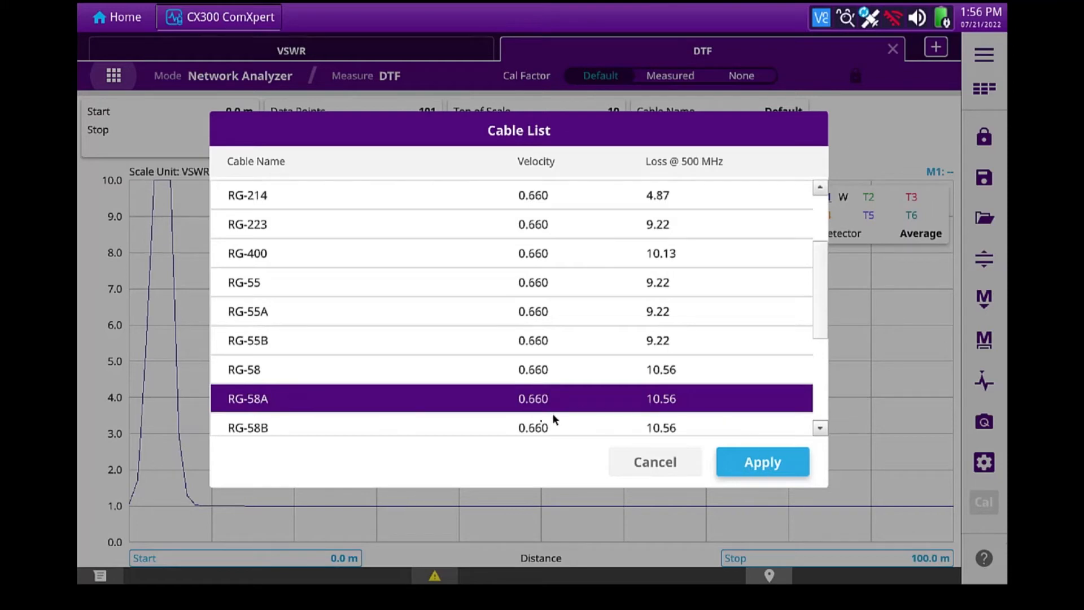
{"action": "mouse_move", "coordinate": [638, 411]}
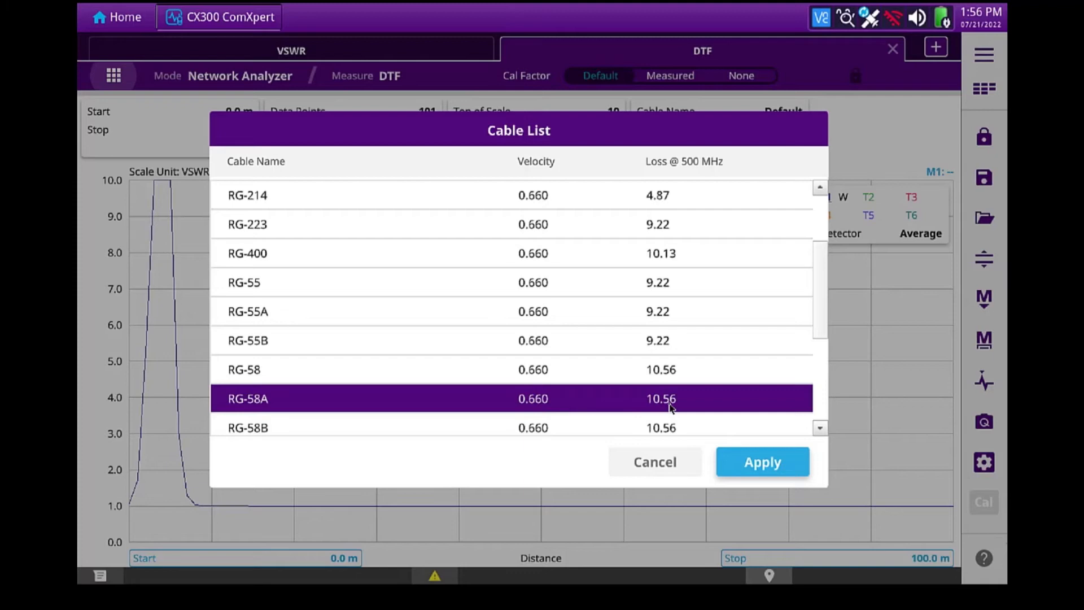
{"action": "mouse_move", "coordinate": [680, 407]}
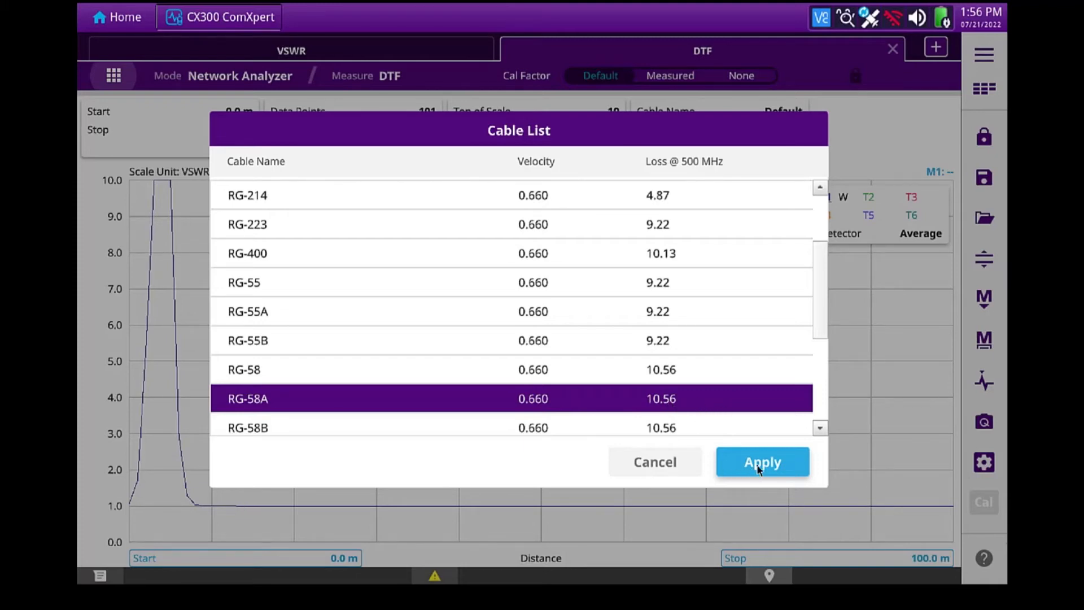
{"action": "left_click", "coordinate": [761, 461]}
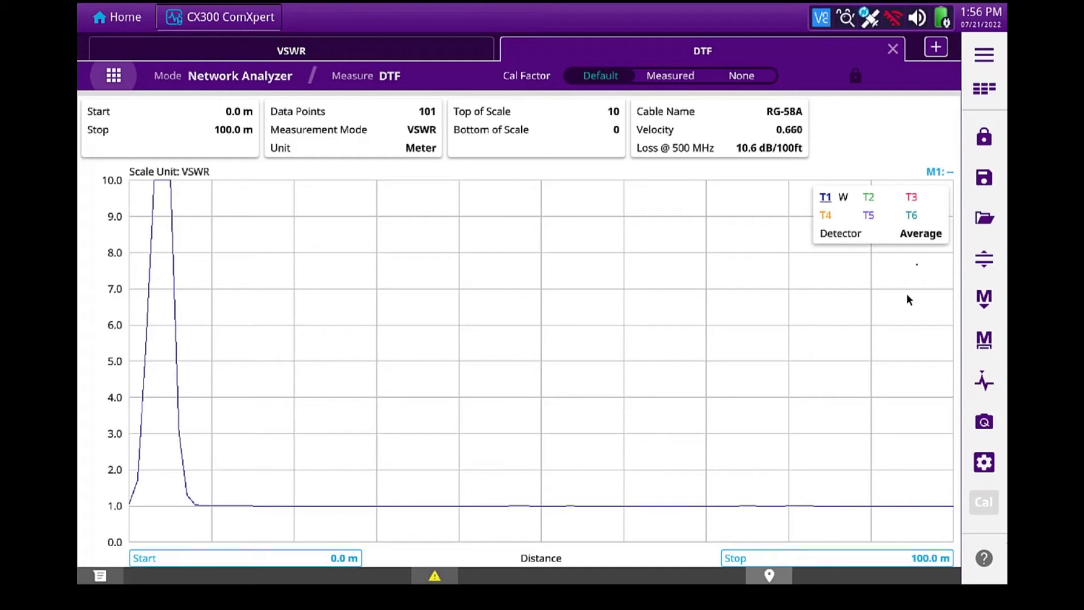
Set the DTF data points to 460.
{"action": "left_click", "coordinate": [983, 88]}
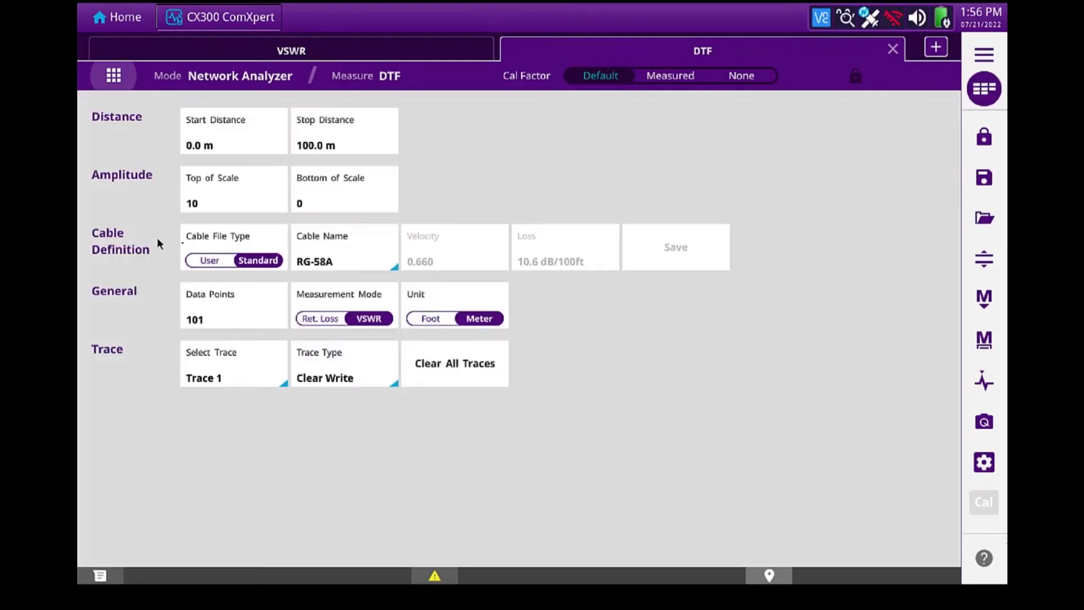
{"action": "left_click", "coordinate": [232, 305]}
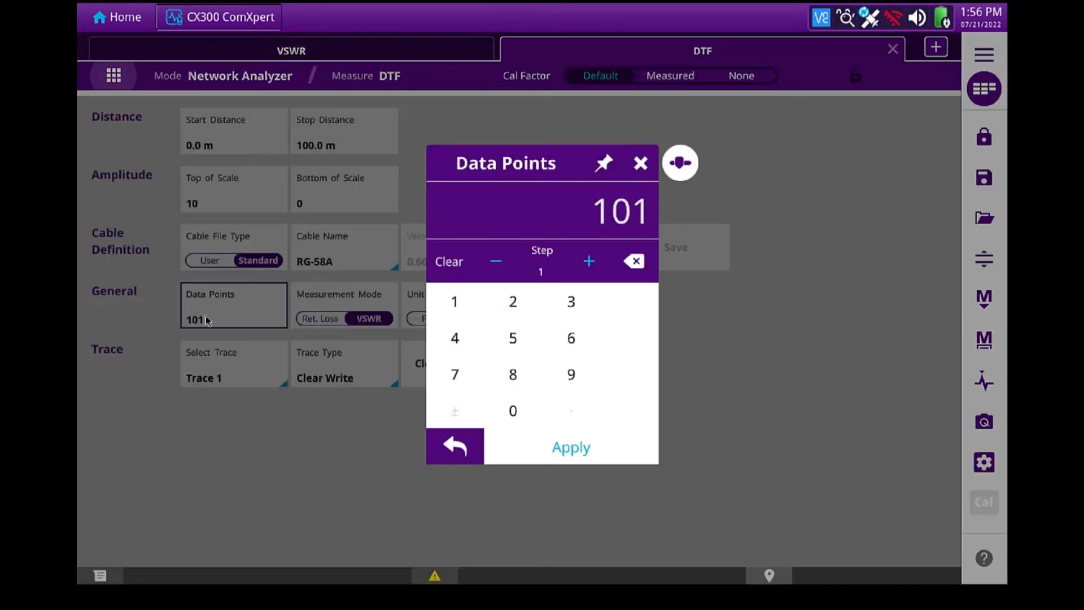
{"action": "left_click", "coordinate": [513, 411]}
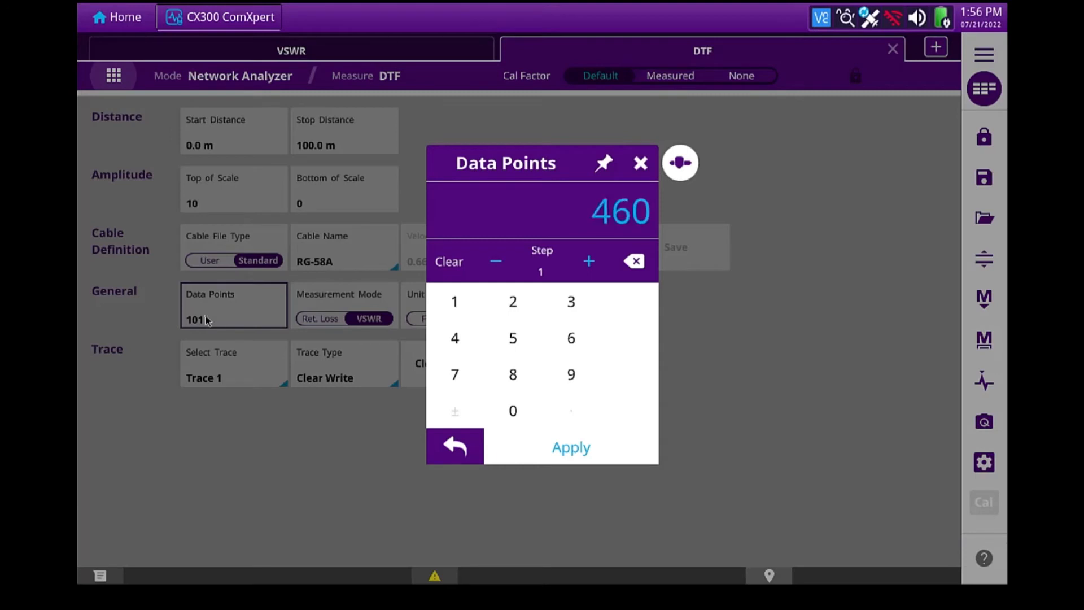
{"action": "left_click", "coordinate": [569, 447]}
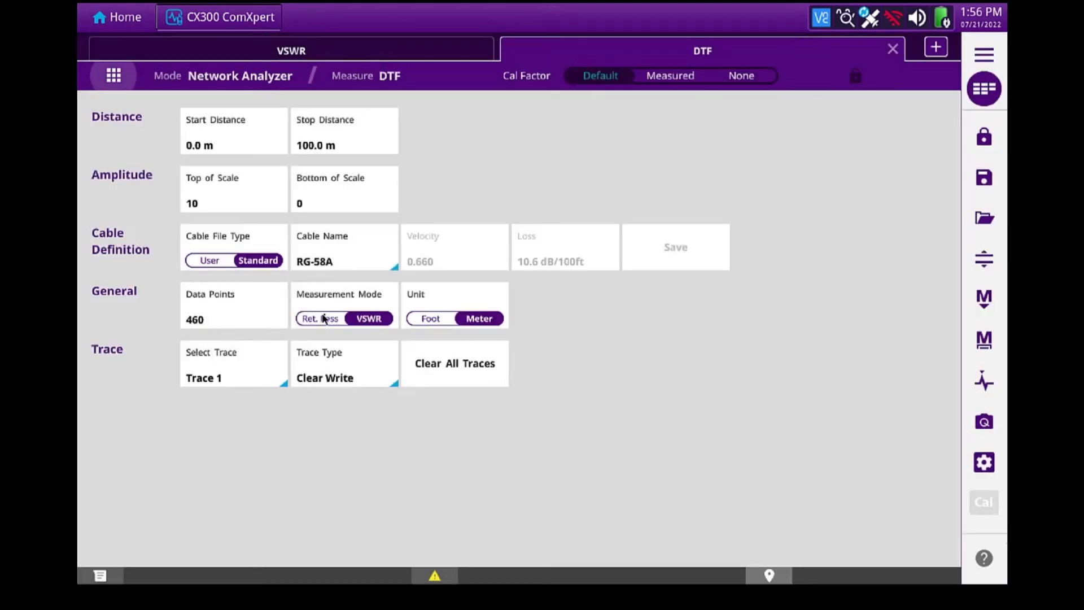
Set Return Loss mode, feet units and a 50 ft stop distance.
{"action": "left_click", "coordinate": [318, 318]}
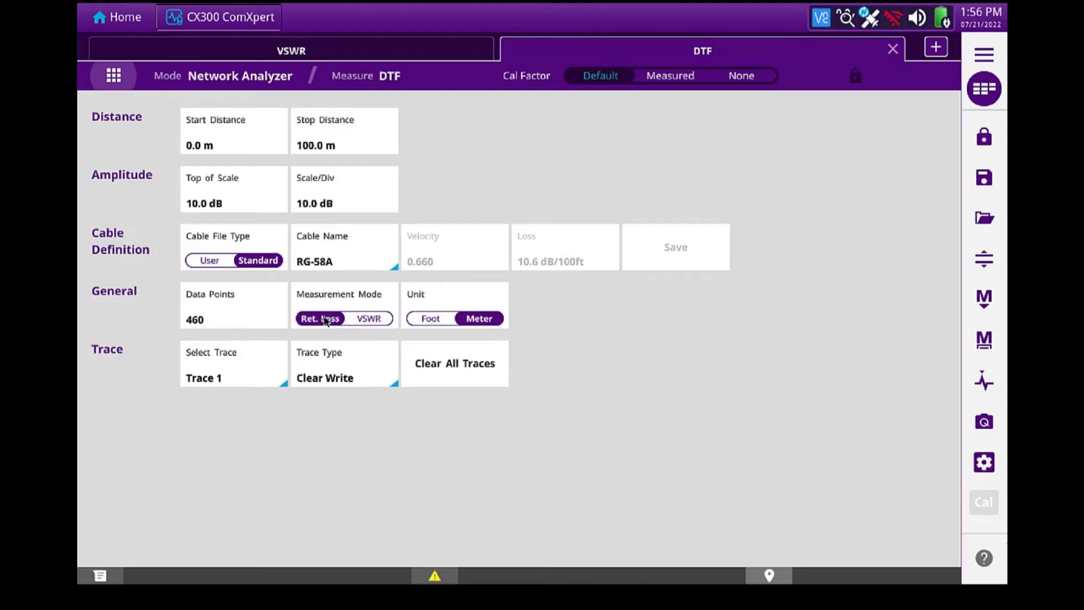
{"action": "left_click", "coordinate": [430, 319]}
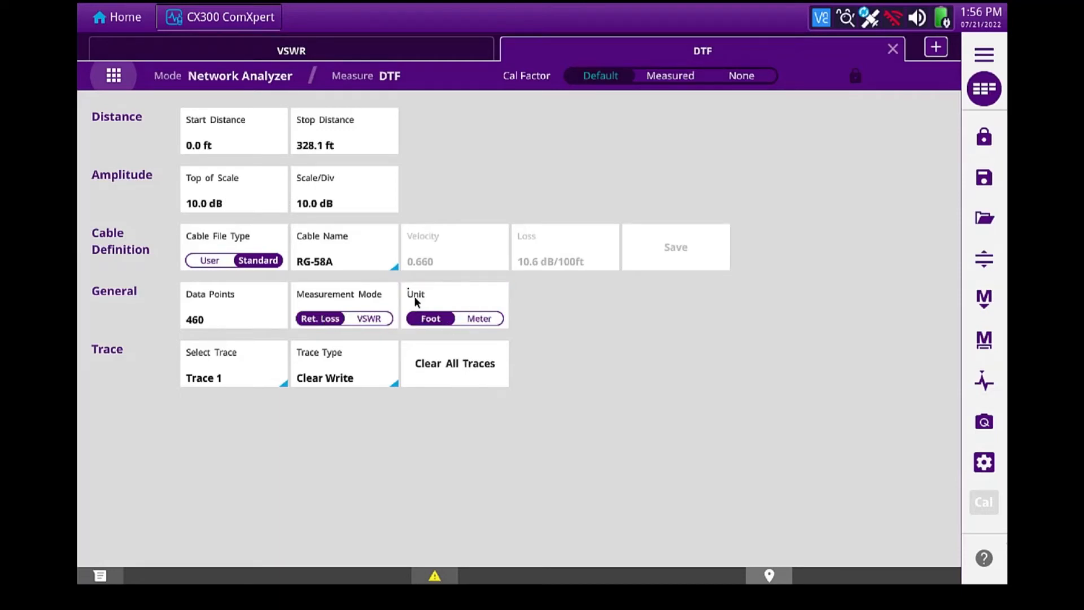
{"action": "left_click", "coordinate": [343, 131]}
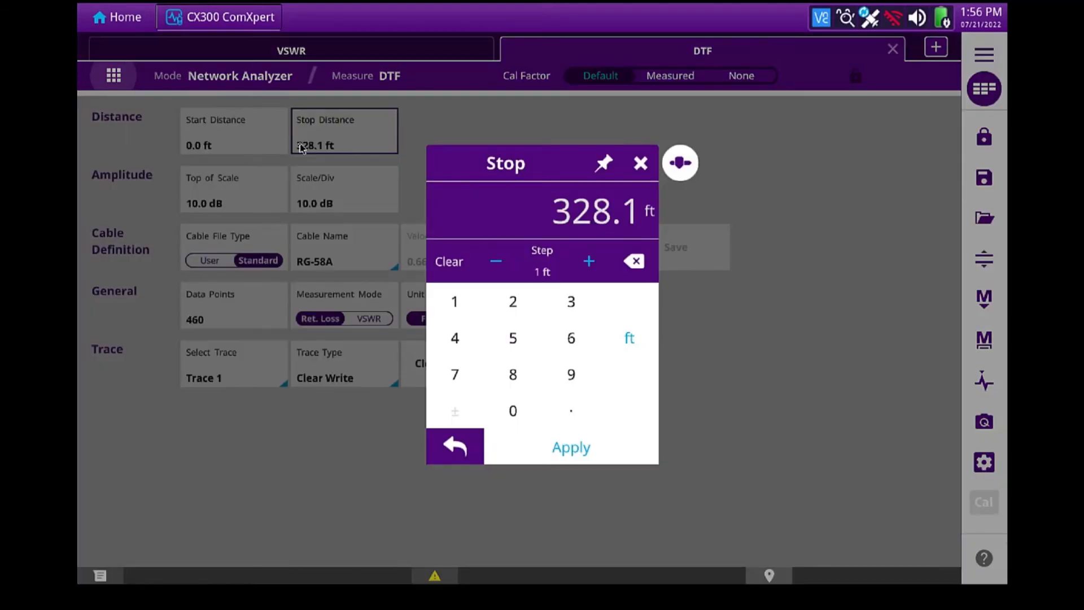
{"action": "left_click", "coordinate": [568, 447]}
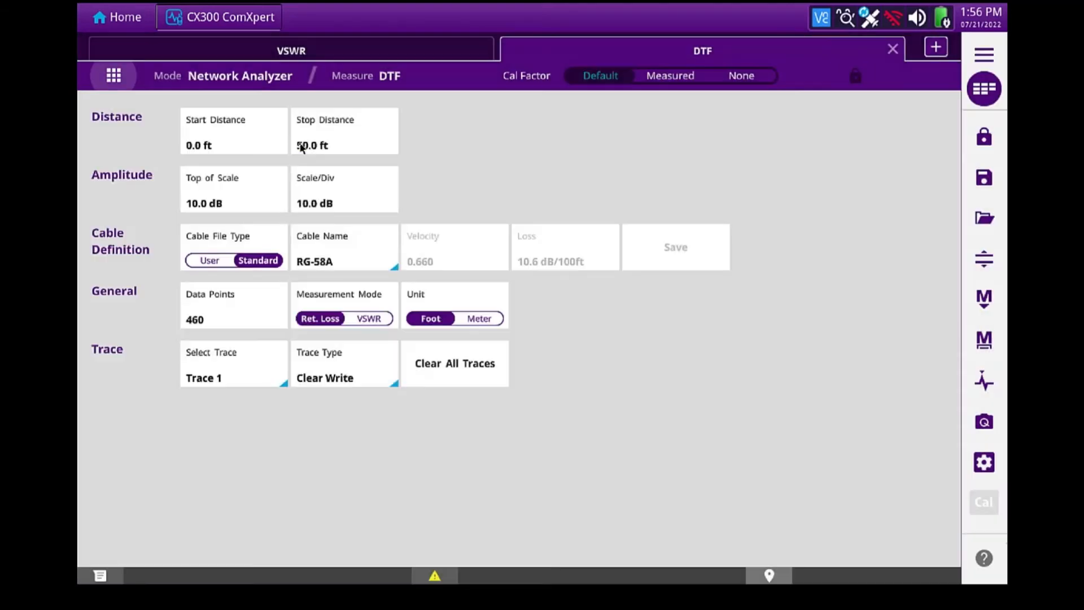
{"action": "mouse_move", "coordinate": [602, 195]}
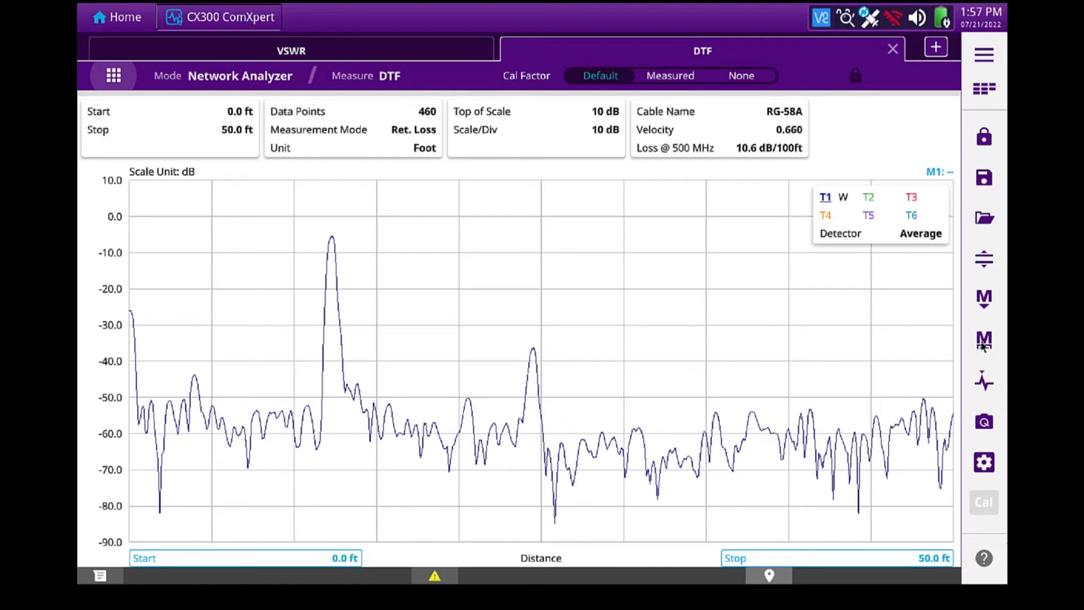
Enable marker M1 on the fault peak at 12.31 ft / -5.5 dB, toggling VSWR and back to Ret. Loss.
{"action": "left_click", "coordinate": [982, 340]}
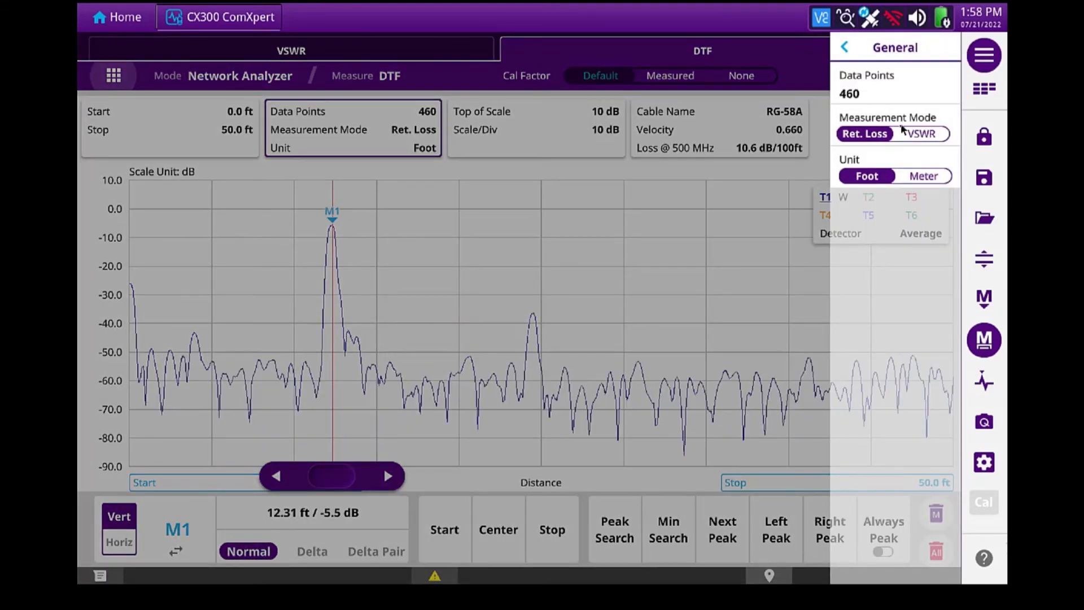
{"action": "left_click", "coordinate": [921, 133]}
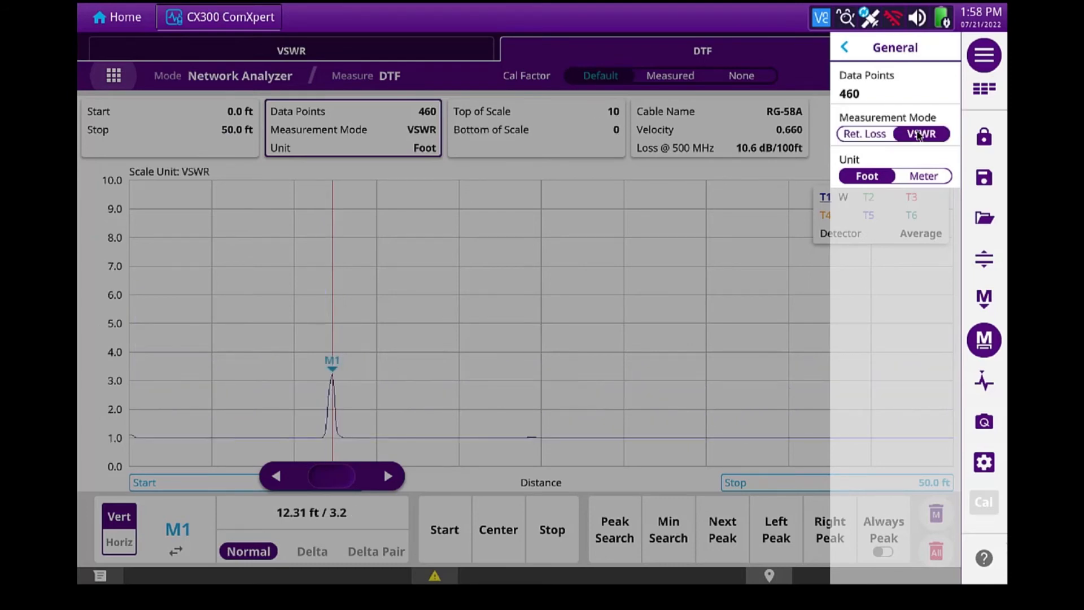
{"action": "left_click", "coordinate": [920, 133]}
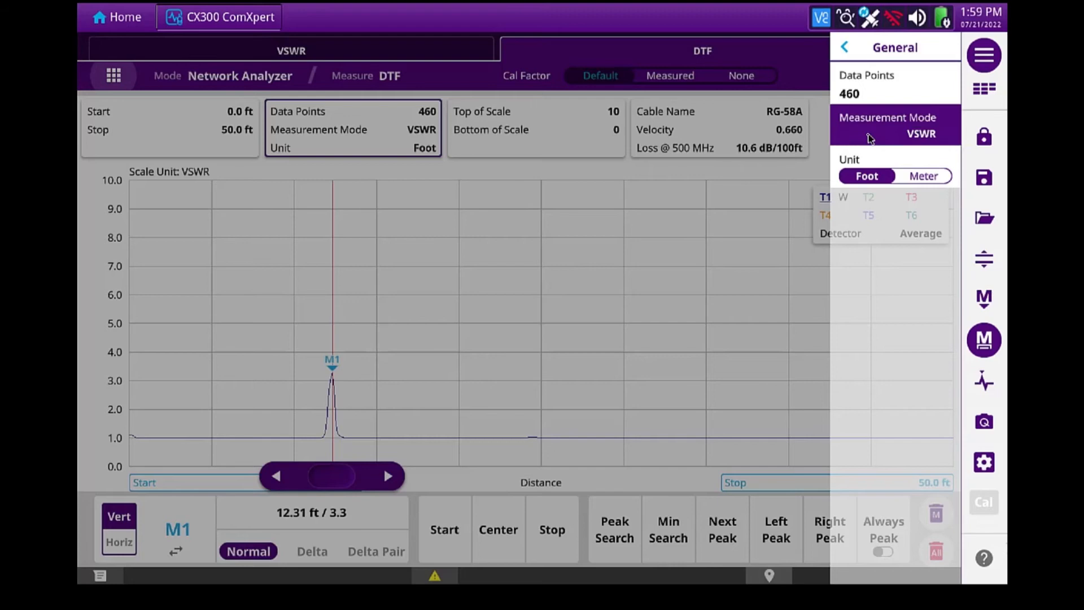
{"action": "left_click", "coordinate": [863, 133]}
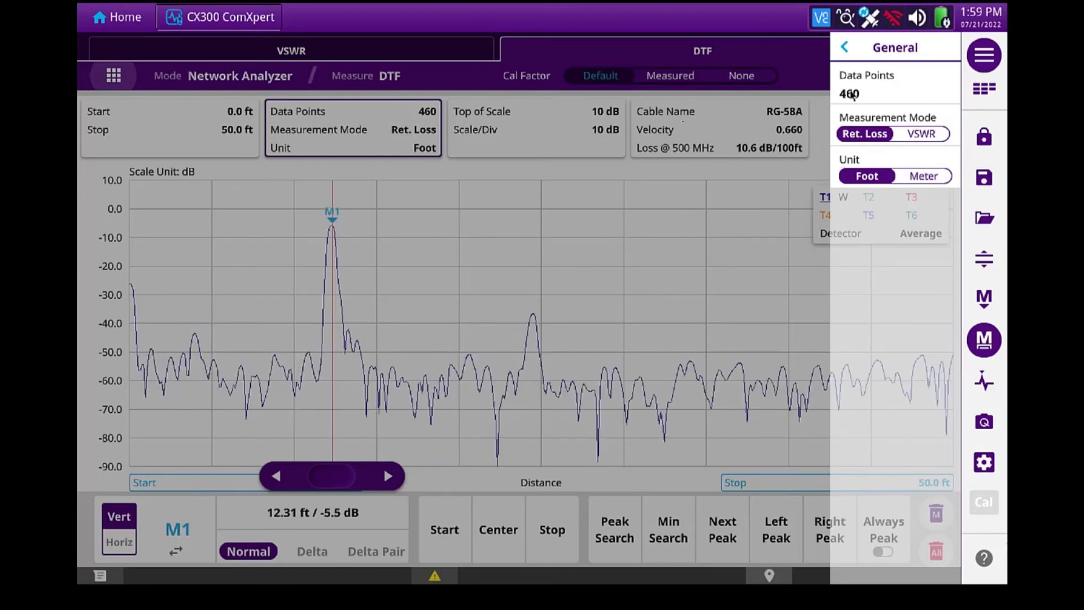
Hold the trace and peak-search marker M1 onto the first reflection at 3.59 ft / -6.5 dB.
{"action": "left_click", "coordinate": [843, 48]}
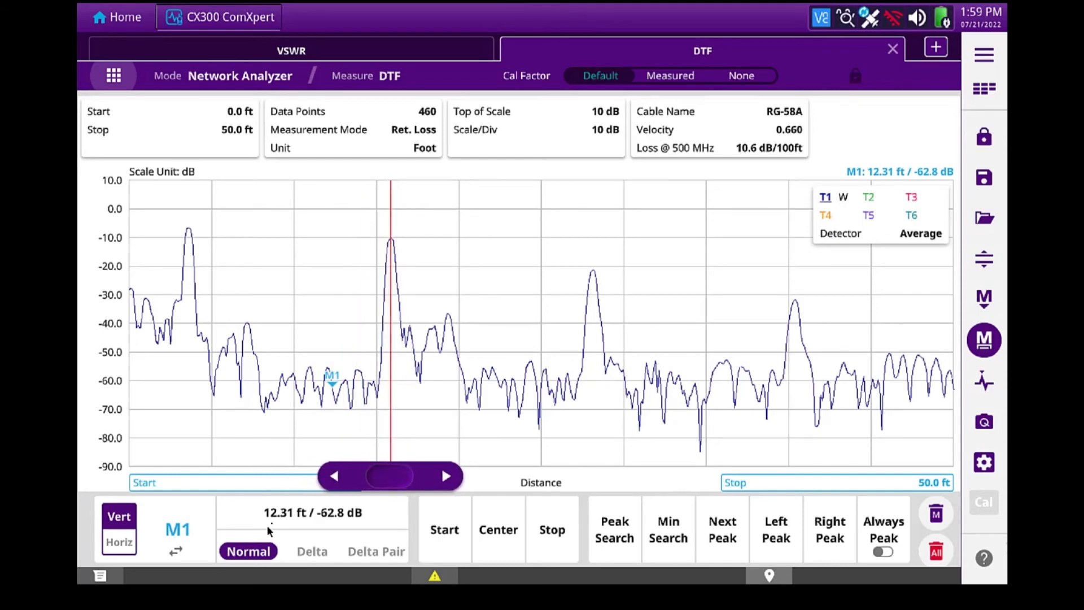
{"action": "left_click", "coordinate": [613, 530]}
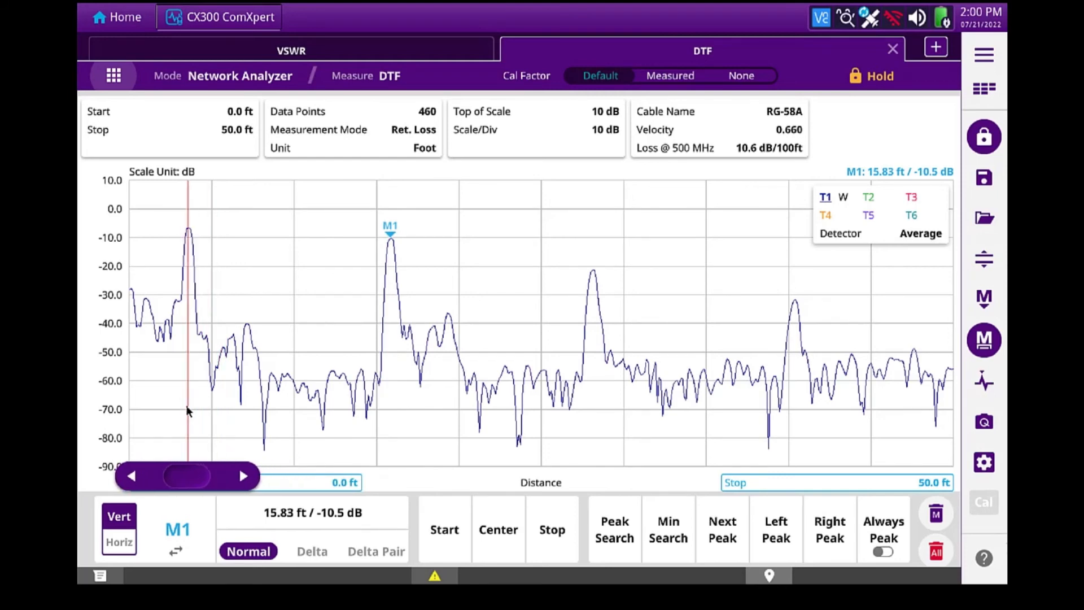
{"action": "left_click", "coordinate": [870, 76]}
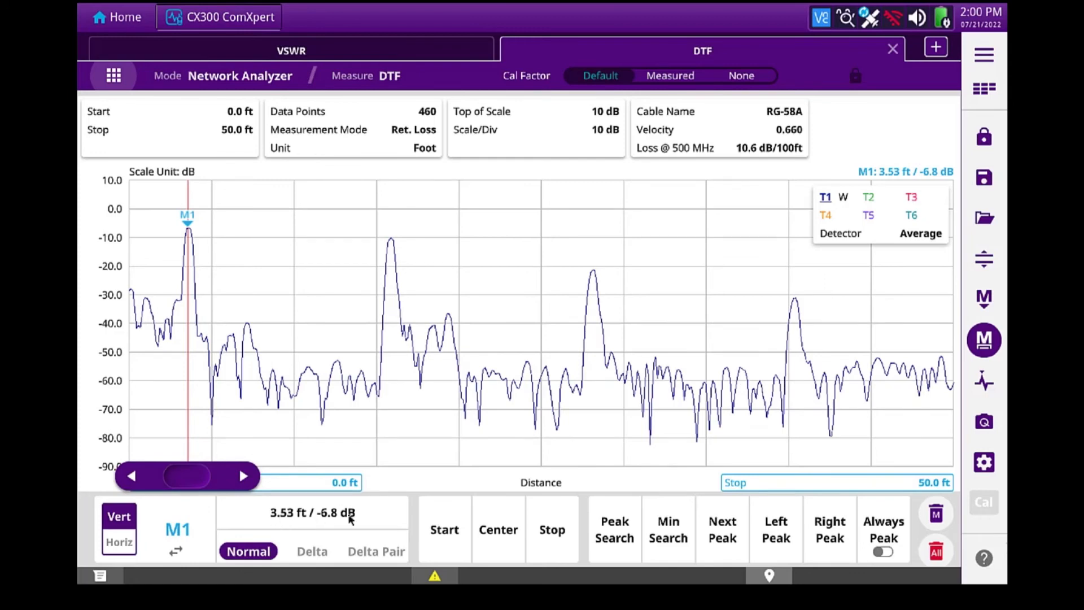
{"action": "left_click", "coordinate": [613, 528]}
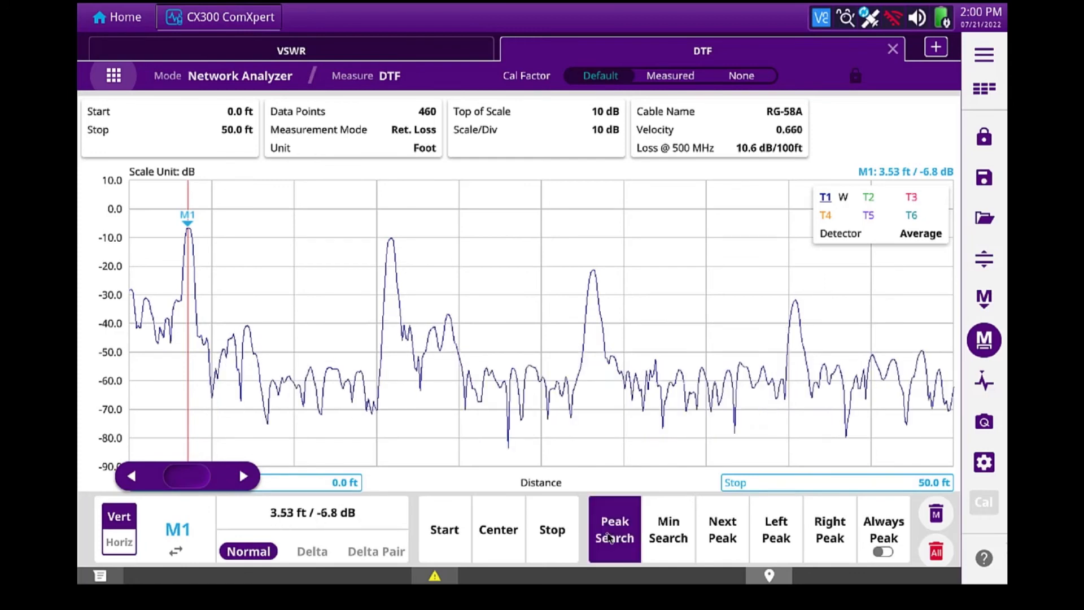
{"action": "left_click", "coordinate": [614, 528]}
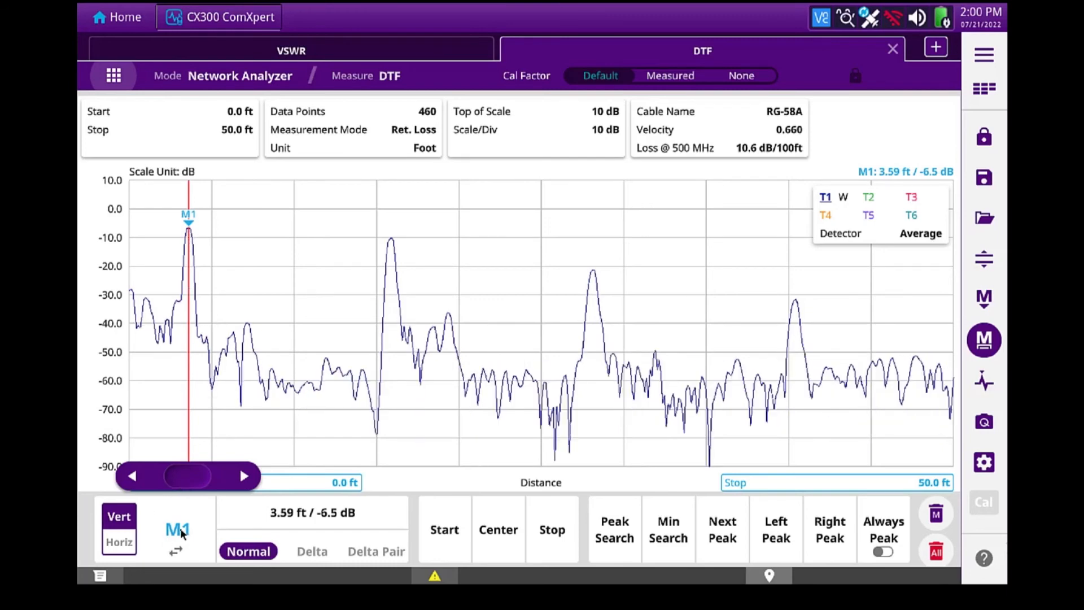
Select marker M2 and place it on the second reflection peak near 16 ft.
{"action": "left_click", "coordinate": [178, 529]}
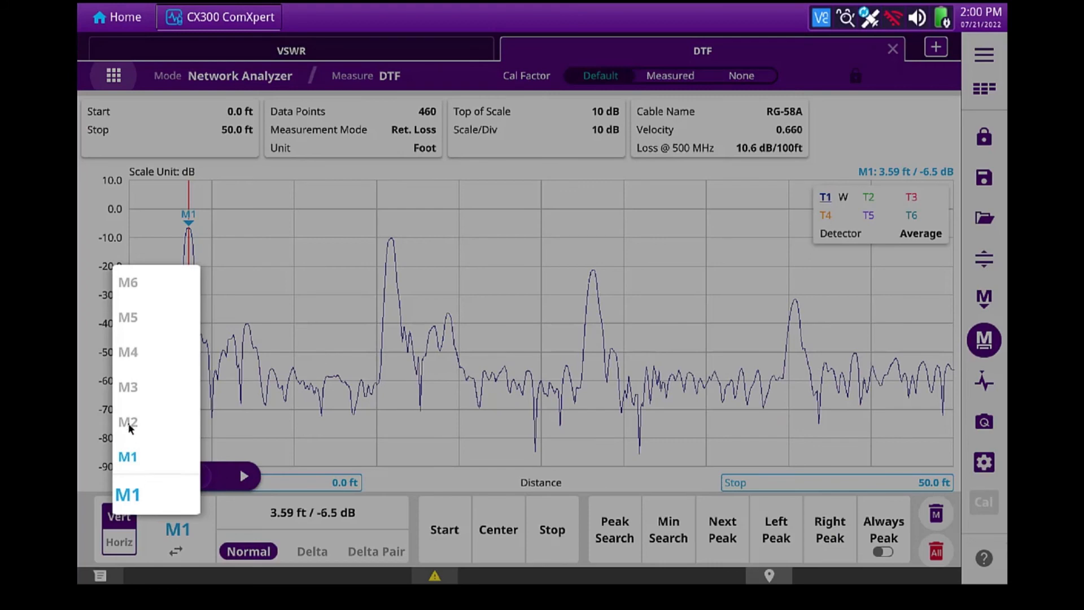
{"action": "left_click", "coordinate": [128, 421]}
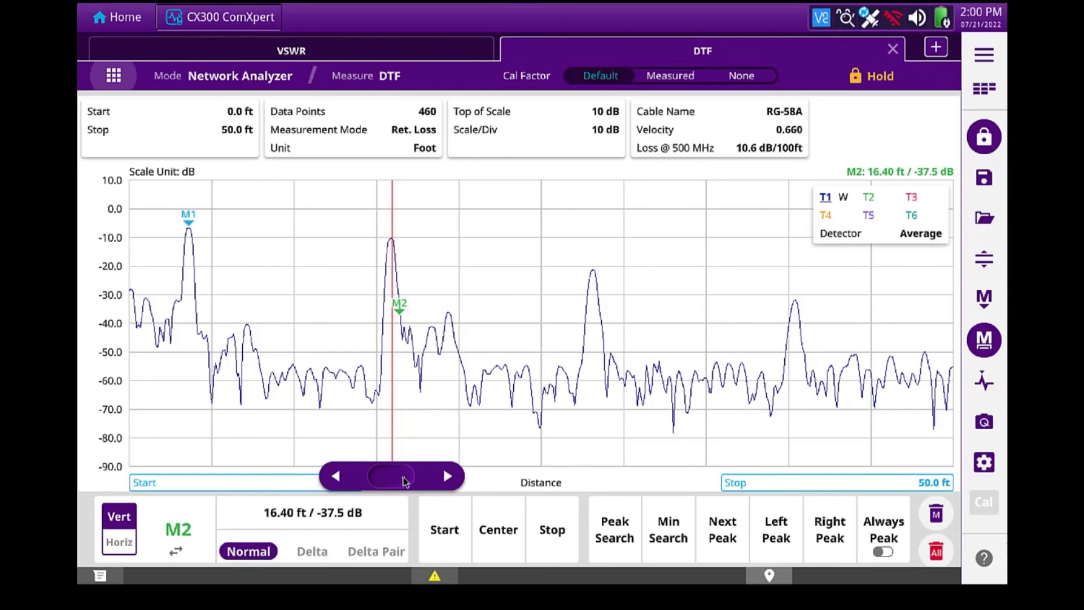
{"action": "left_click", "coordinate": [871, 75]}
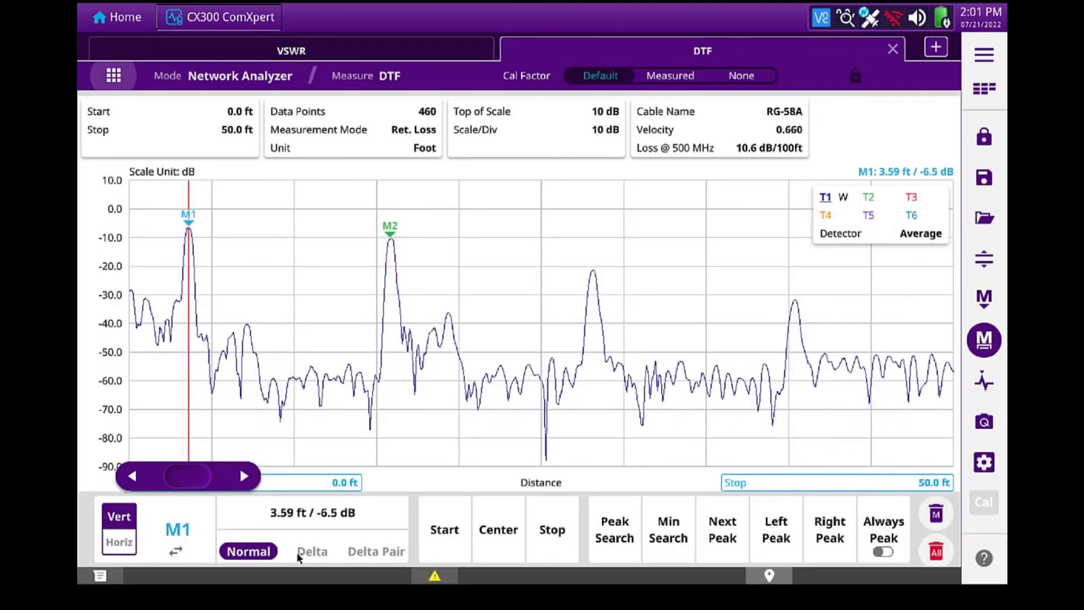
Show the D1 delta reading of 12.19 ft / -4.1 dB from M2 and quick-save the screen.
{"action": "left_click", "coordinate": [312, 551]}
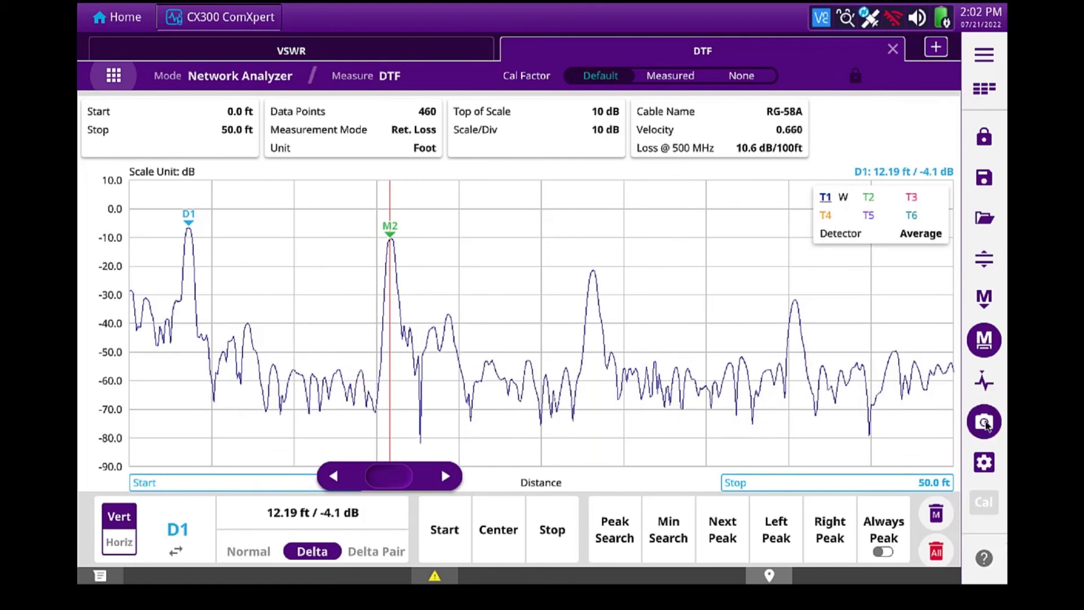
{"action": "left_click", "coordinate": [983, 421]}
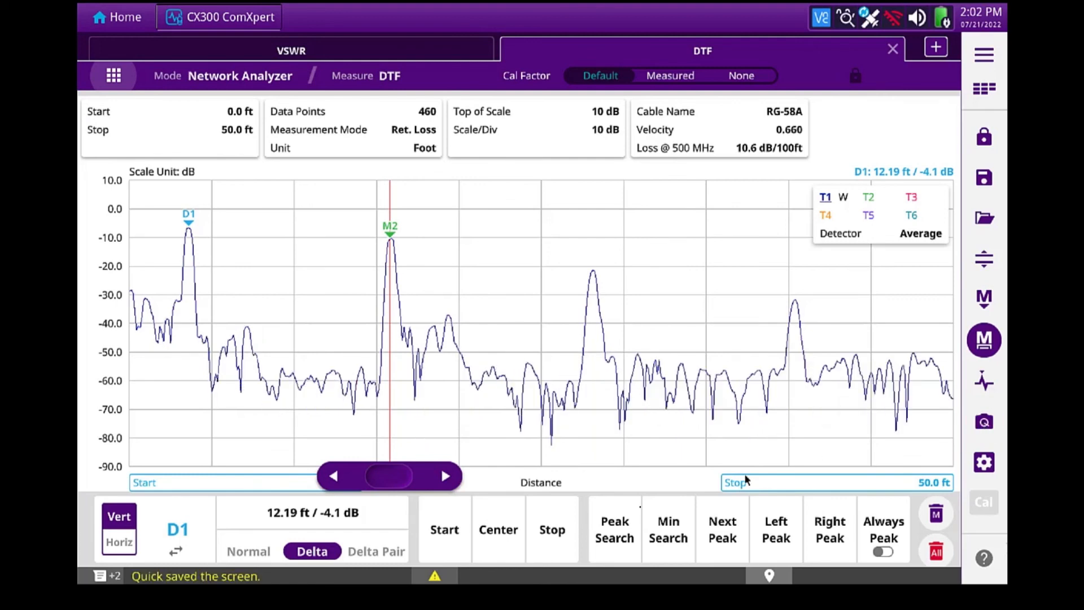